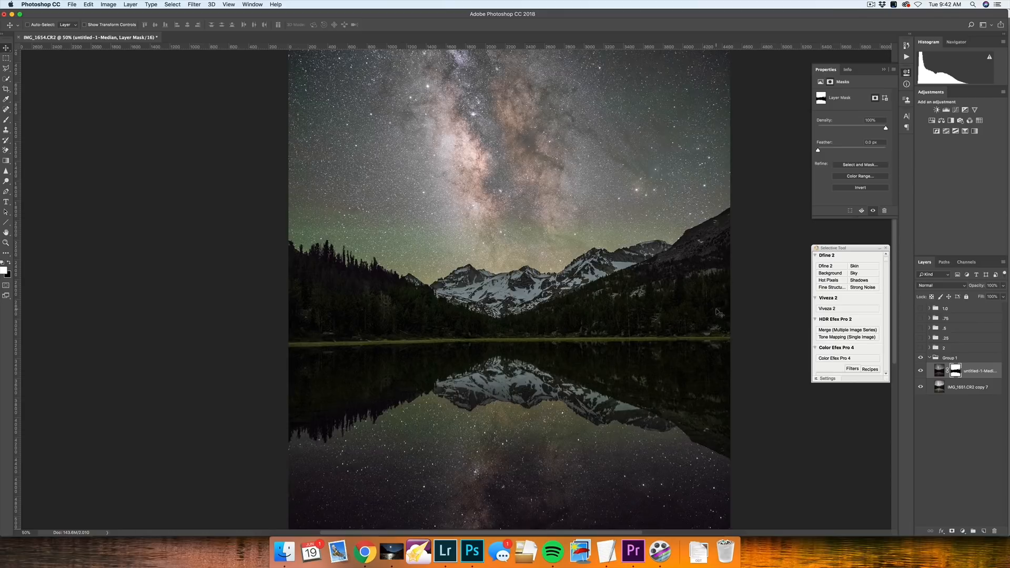
mouse_move(718, 311)
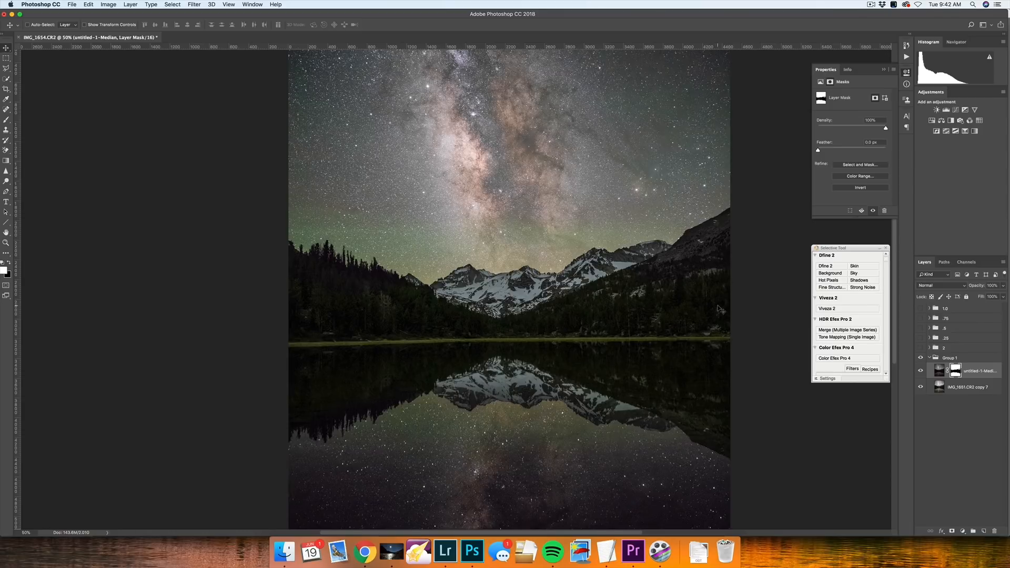
mouse_move(700, 289)
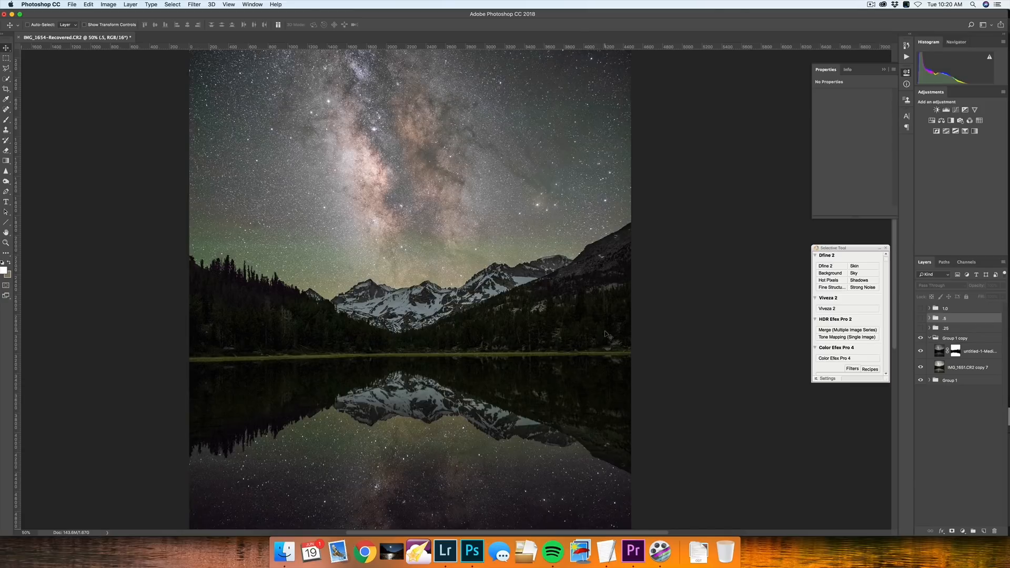
mouse_move(520, 322)
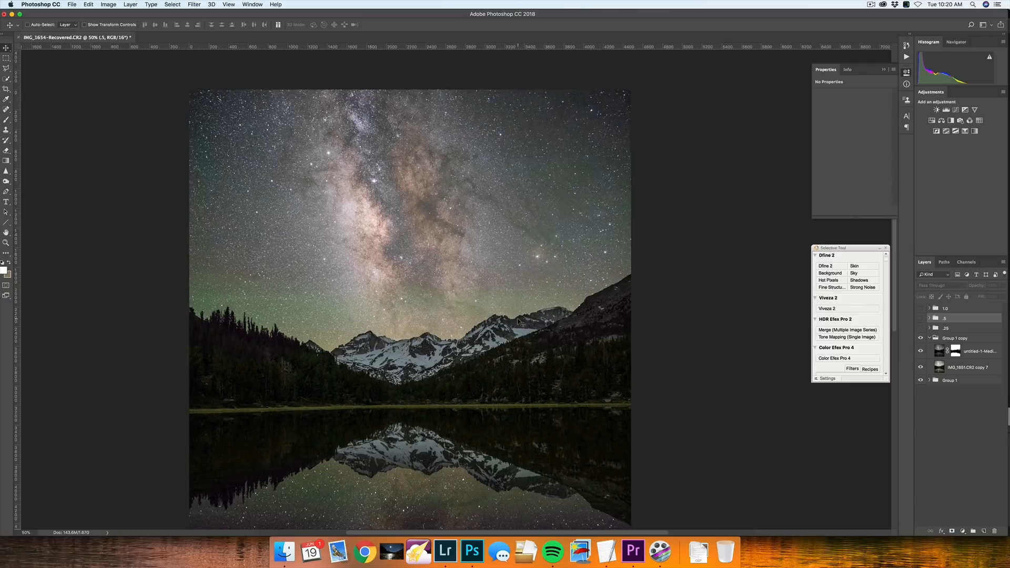
mouse_move(240, 189)
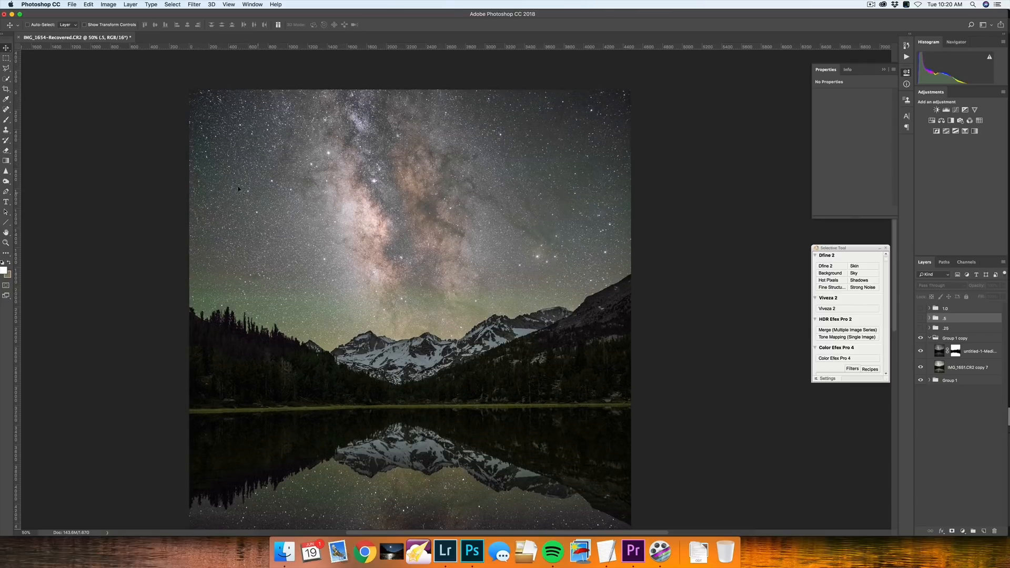
mouse_move(453, 233)
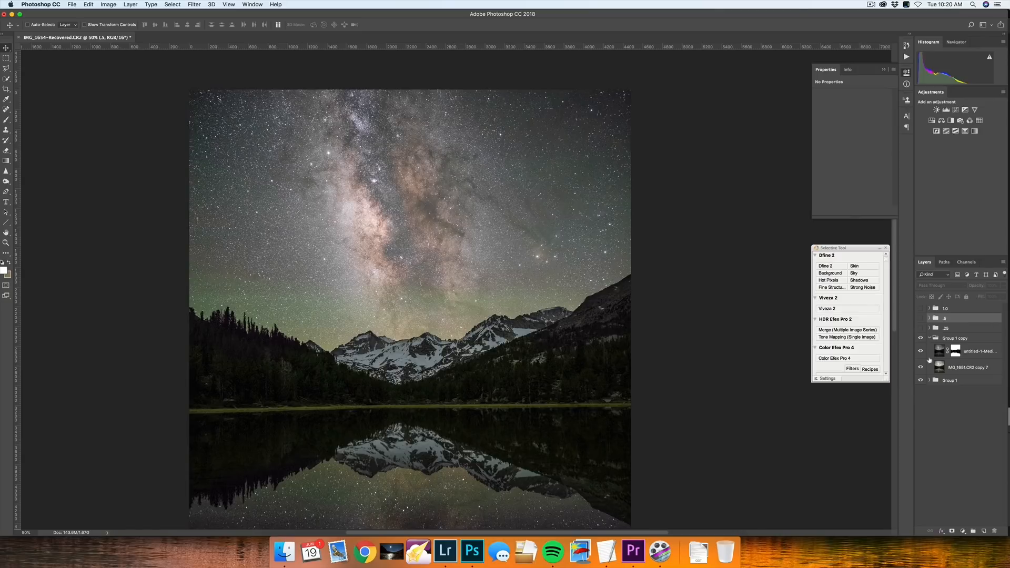
Disable the median layer's mask so the star reduction darkens the entire foreground and lake
left_click(921, 367)
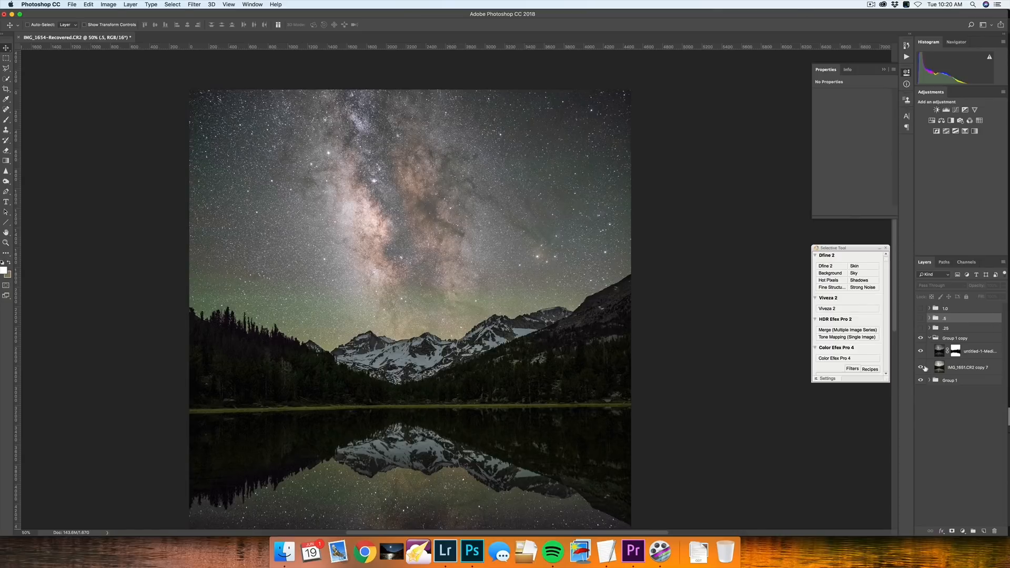
left_click(920, 370)
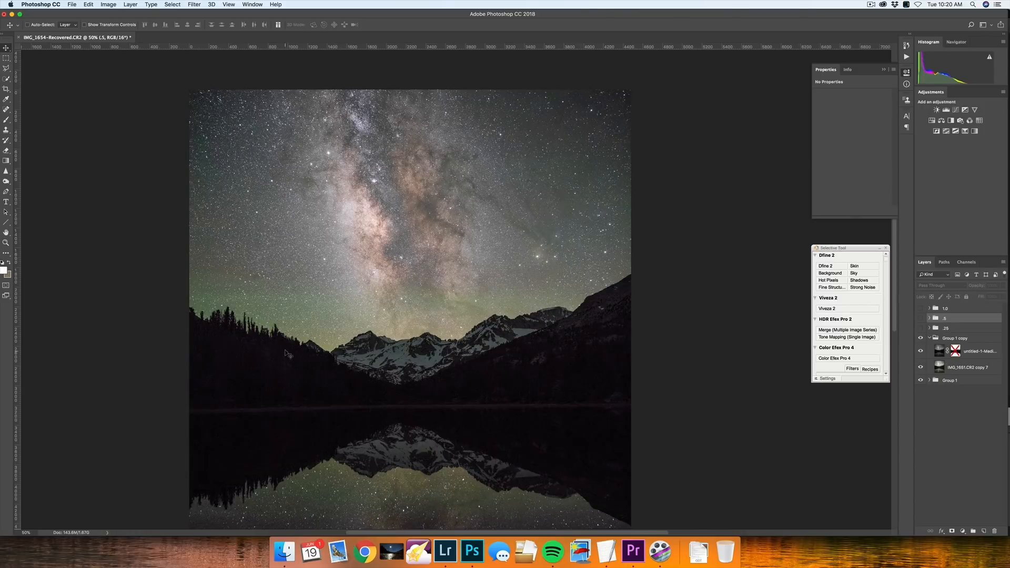
mouse_move(454, 247)
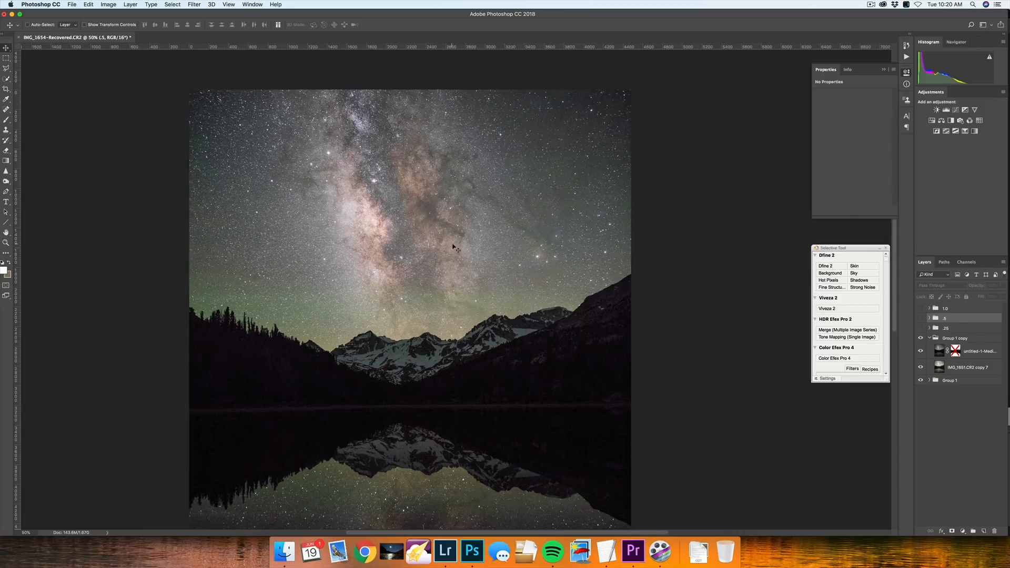
mouse_move(463, 230)
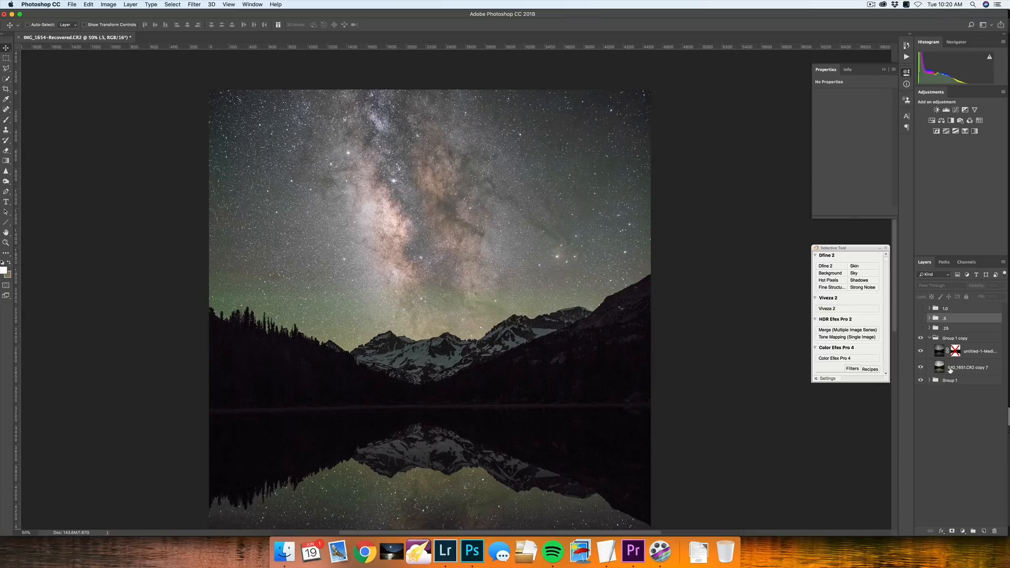
mouse_move(536, 389)
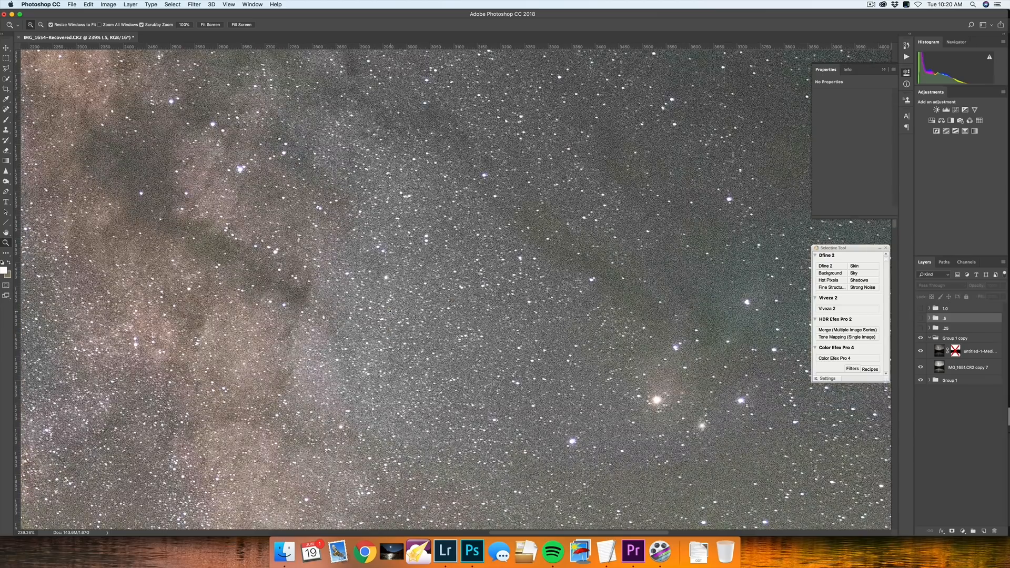
Re-enable the median mask, target the IMG_1651 copy 7 layer, and zoom out to fit
left_click(210, 25)
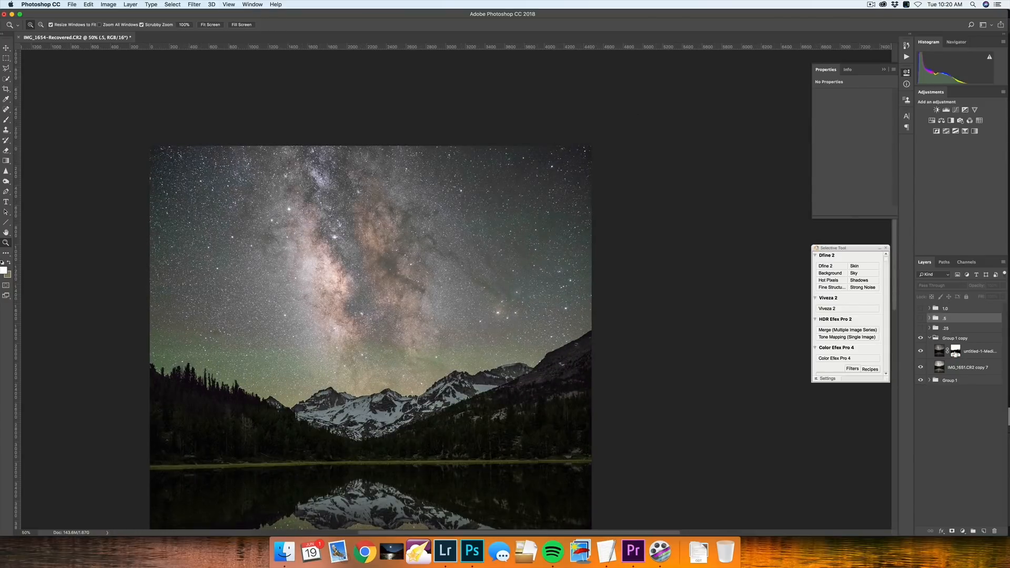
mouse_move(370, 438)
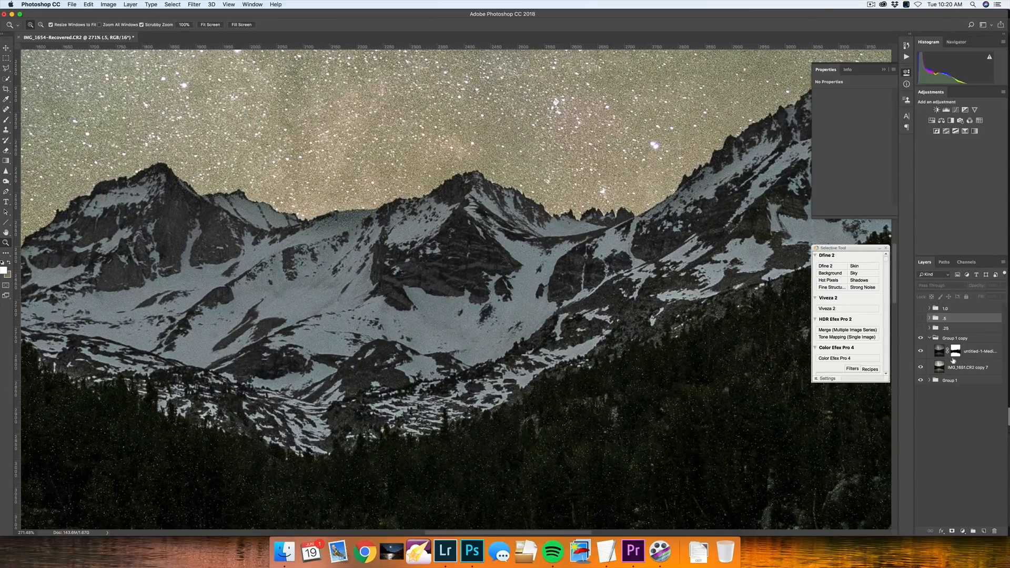
mouse_move(957, 368)
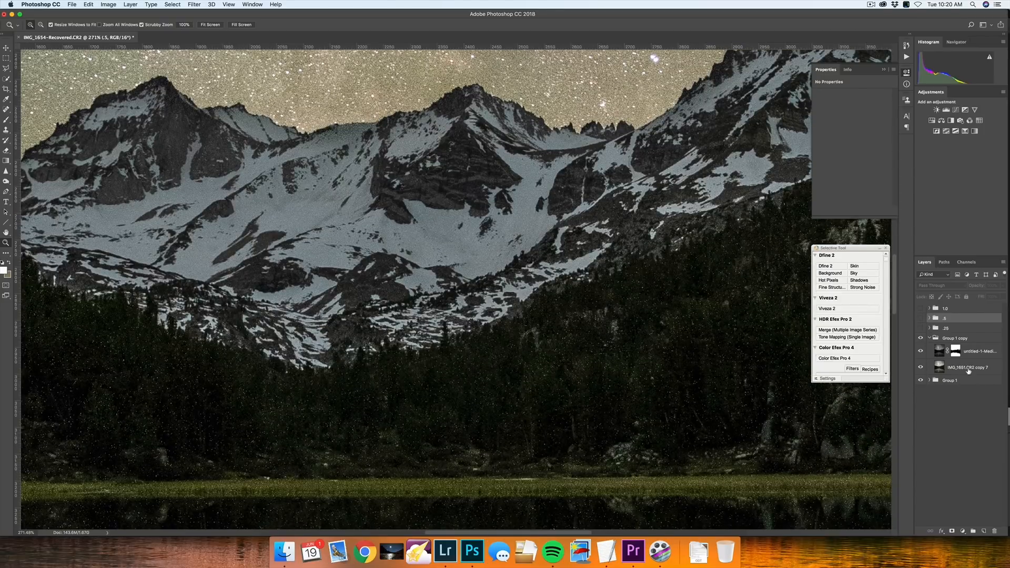
left_click(966, 367)
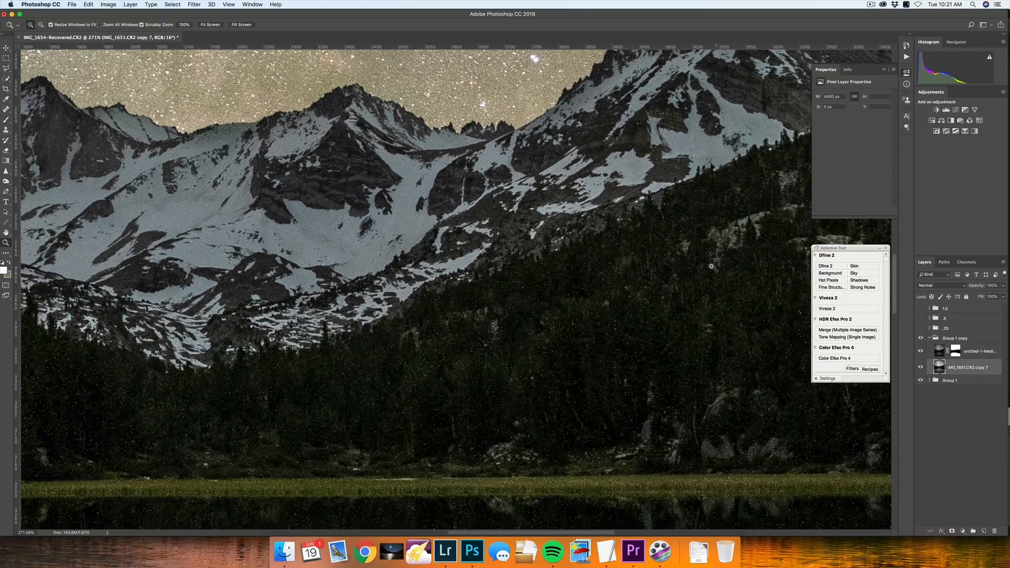
mouse_move(711, 384)
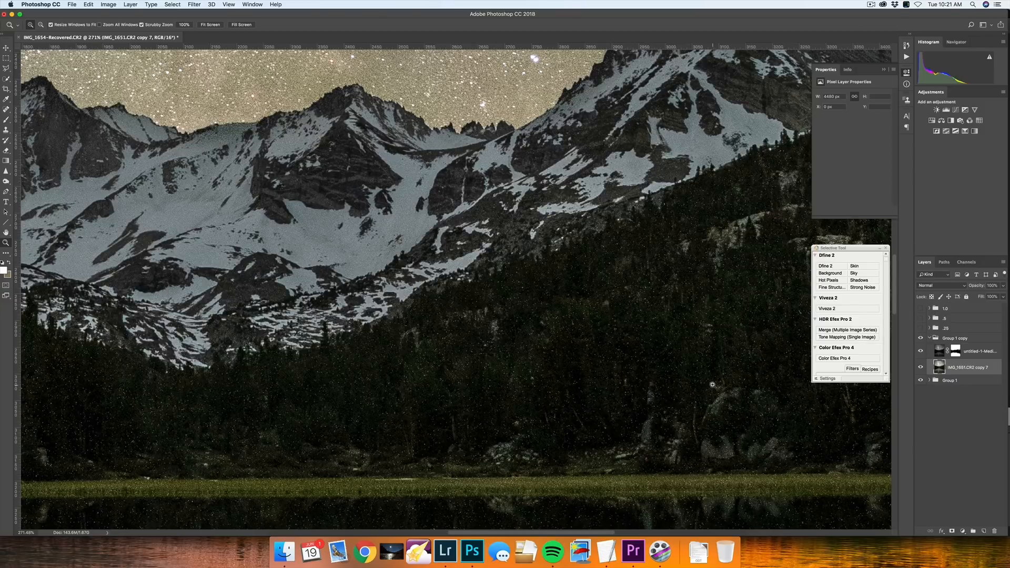
left_click(209, 25)
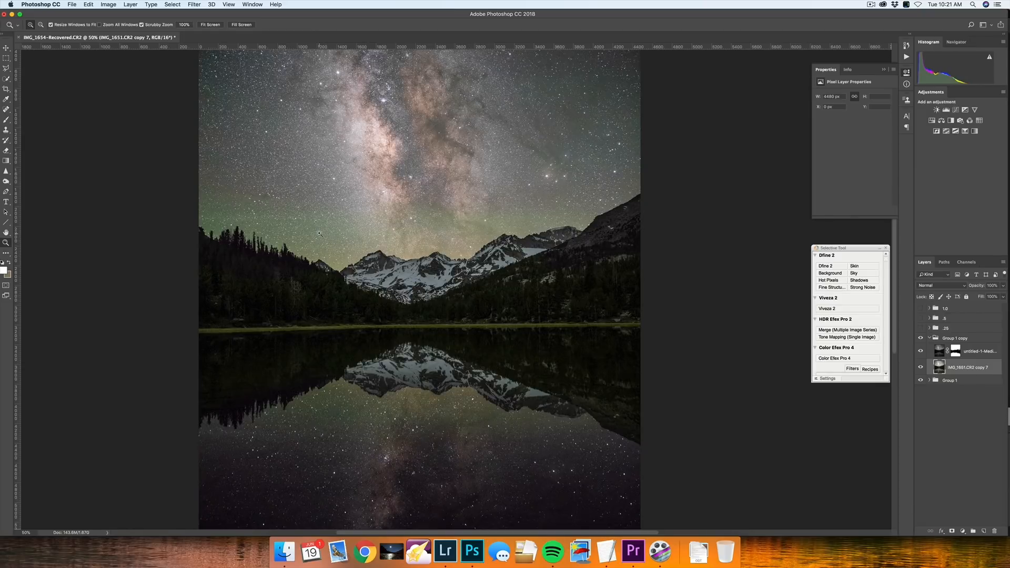
mouse_move(400, 212)
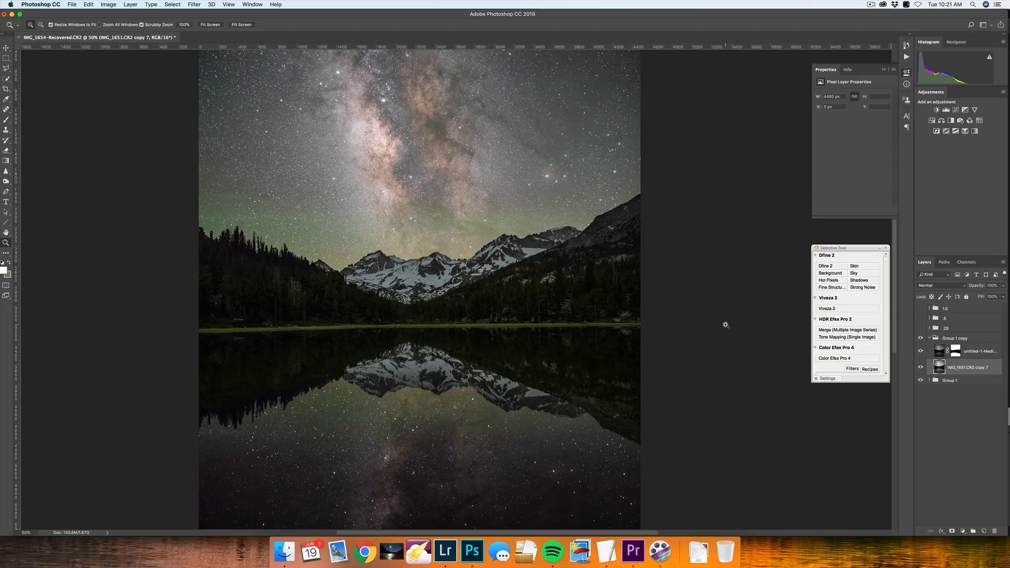
mouse_move(703, 327)
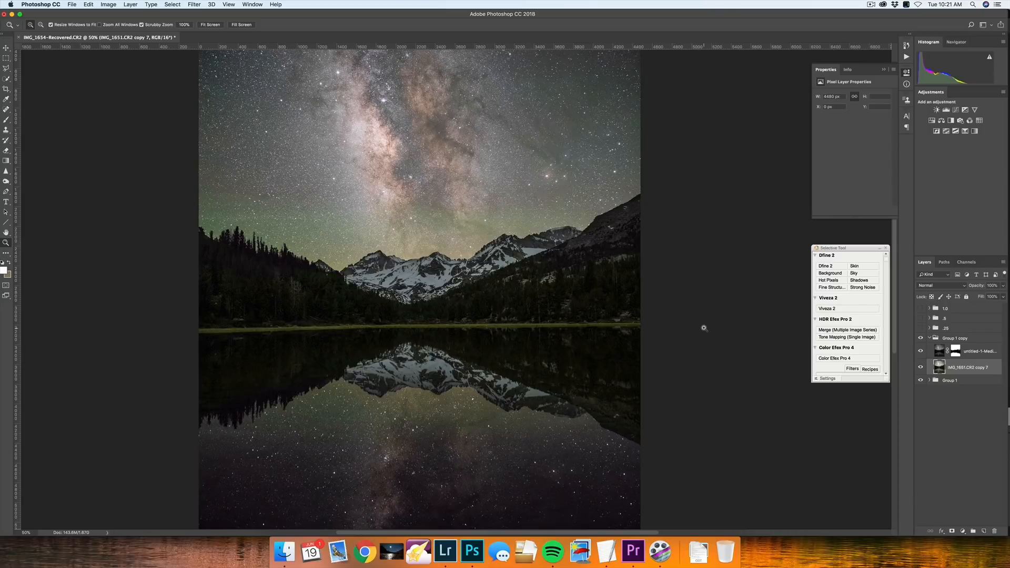
mouse_move(715, 338)
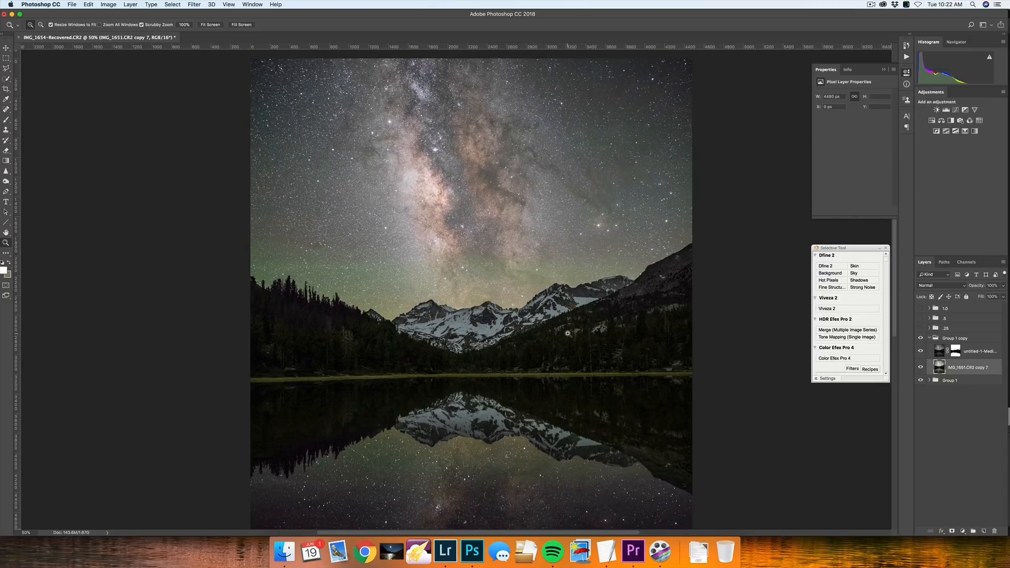
Target the median layer and select the bright stars with Color Range set to Highlights
left_click(920, 367)
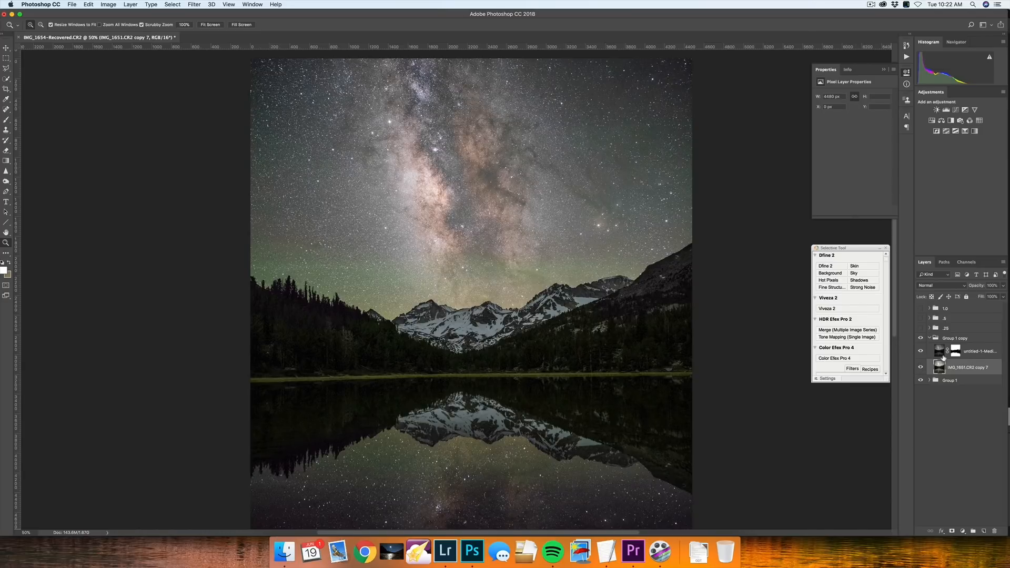
left_click(975, 351)
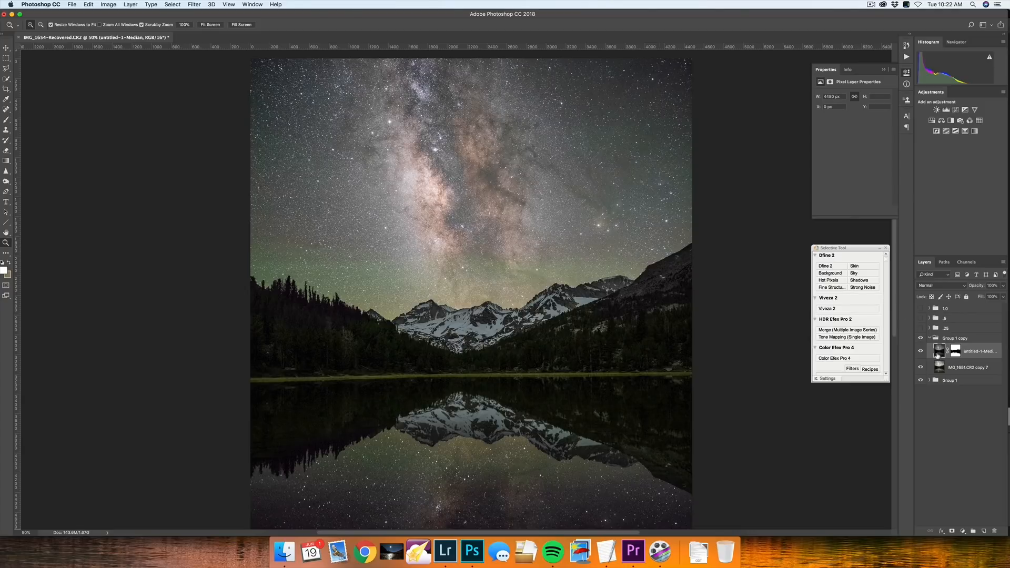
left_click(172, 5)
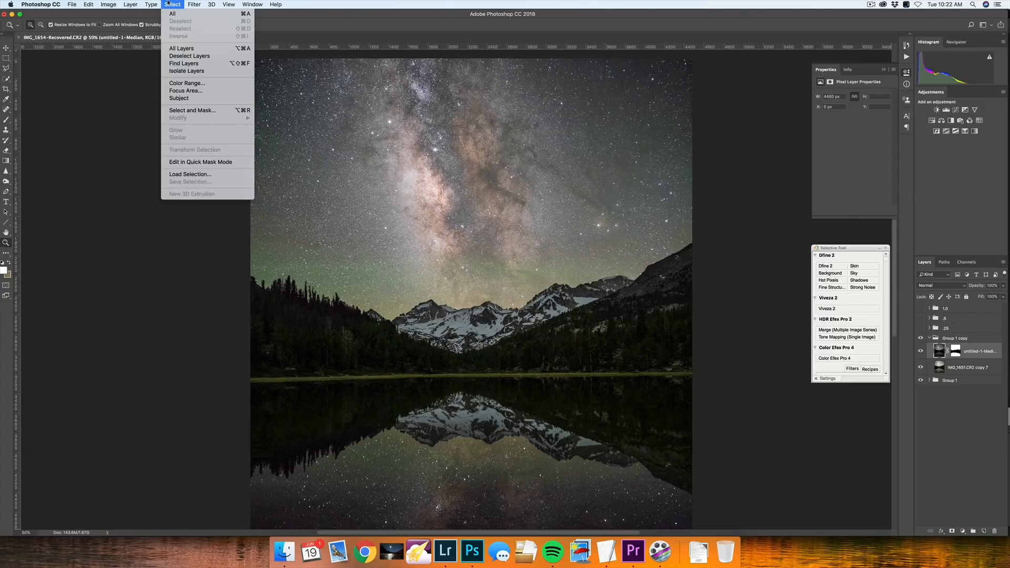
left_click(187, 82)
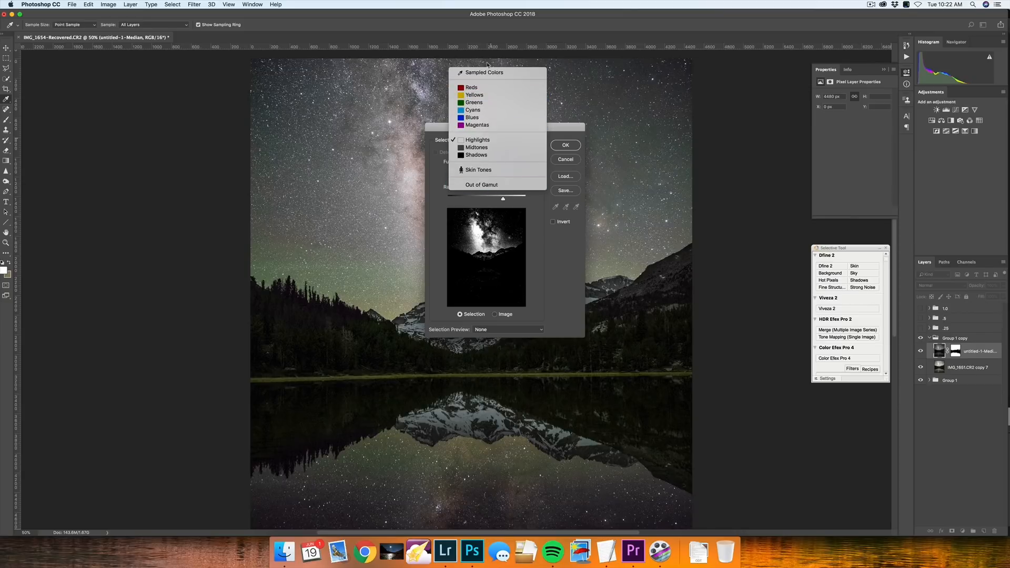
mouse_move(476, 147)
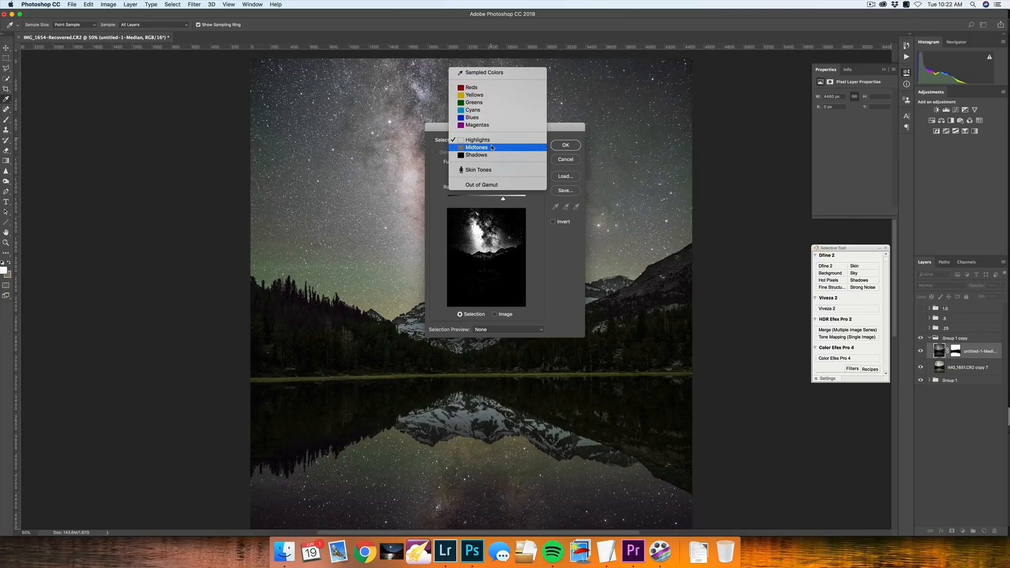
left_click(477, 140)
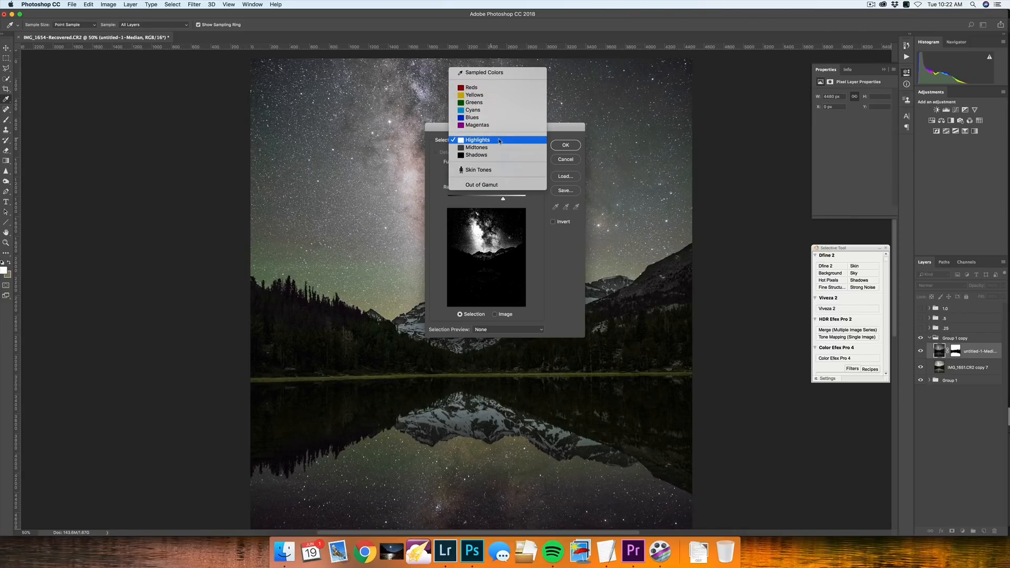
left_click(478, 140)
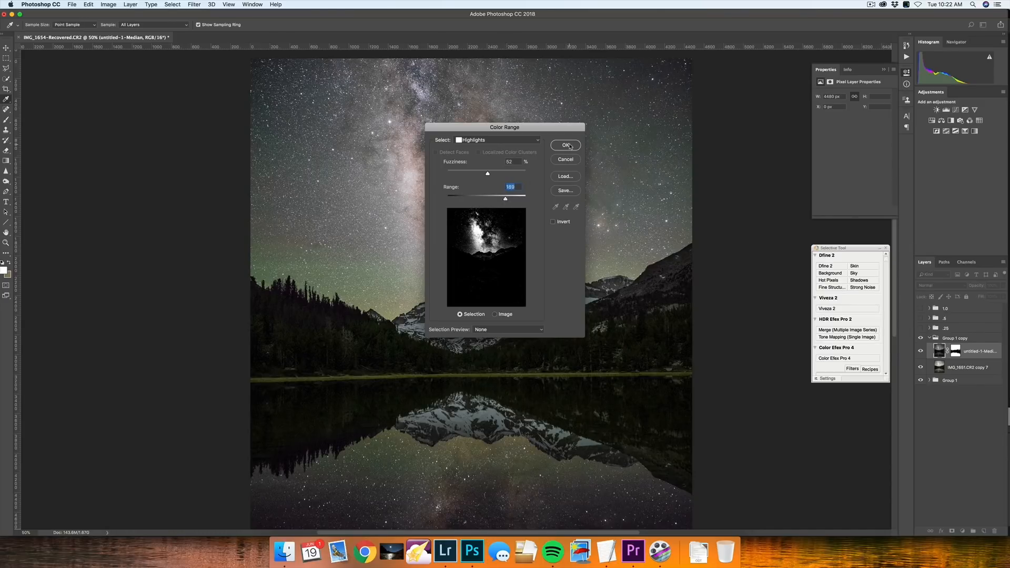
left_click(565, 144)
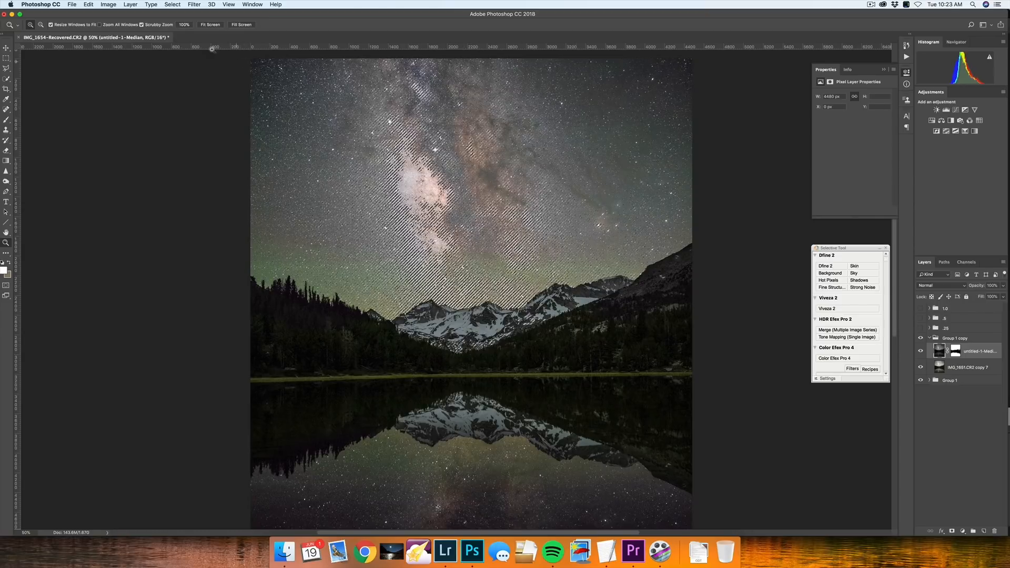
Expand the star selection by 2 pixels
left_click(172, 5)
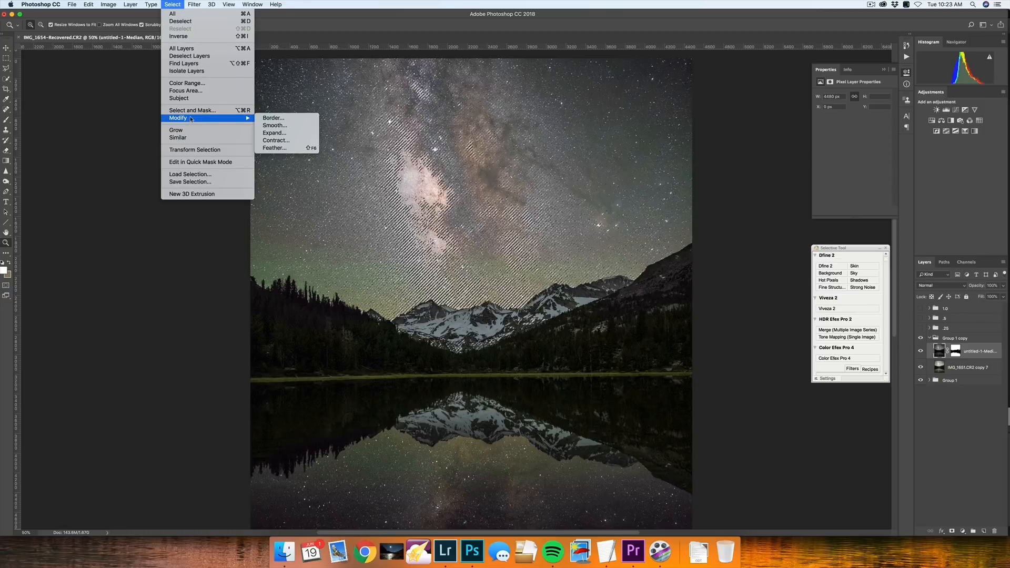
left_click(275, 133)
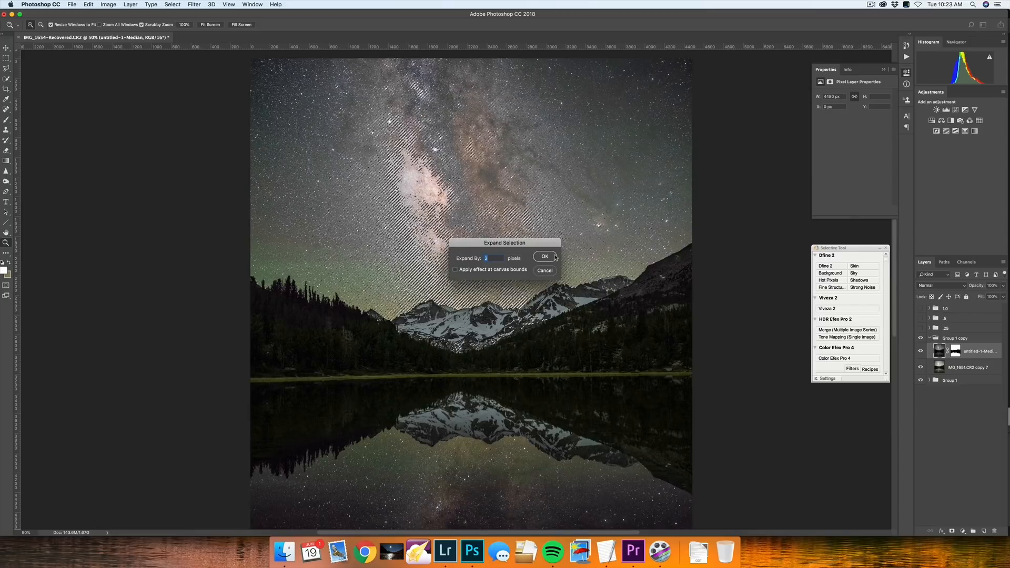
left_click(544, 256)
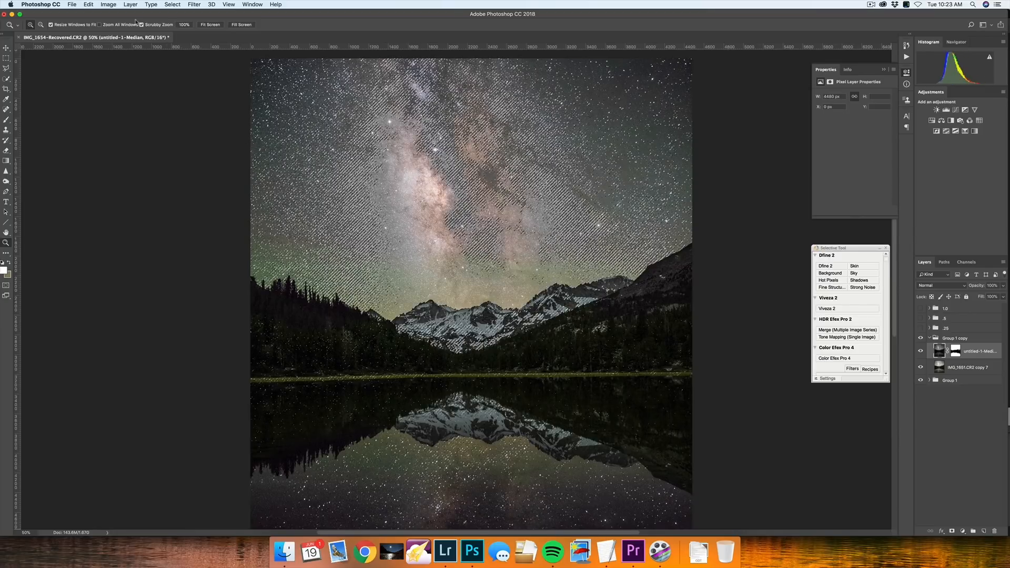
Feather the star selection with a small radius to soften its edges
left_click(172, 5)
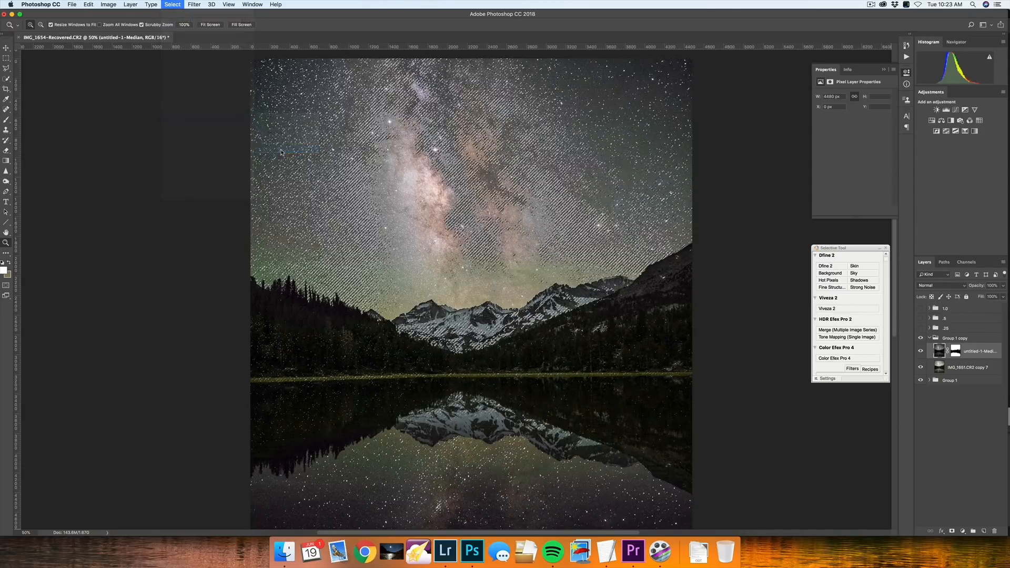
left_click(172, 4)
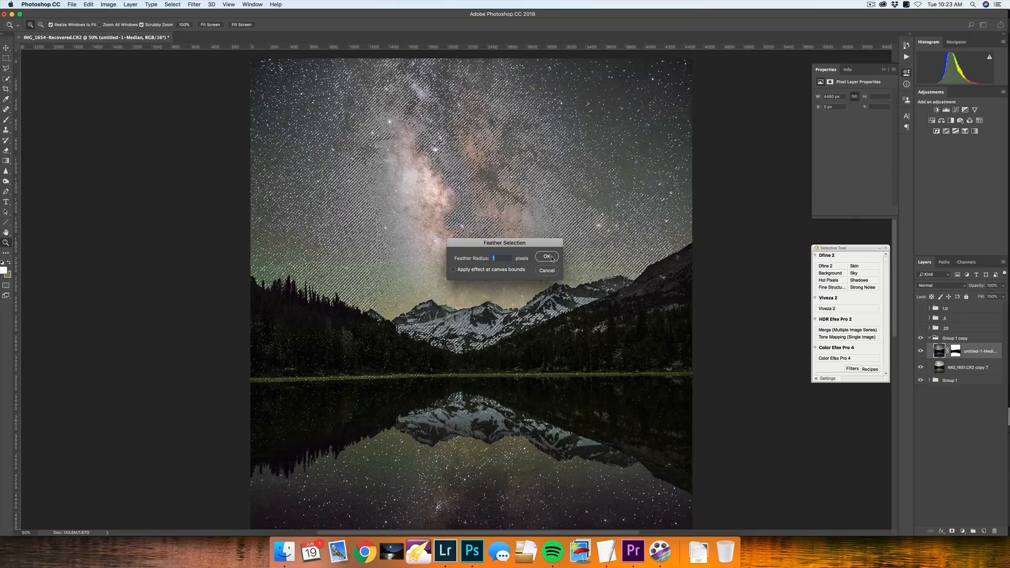
left_click(545, 257)
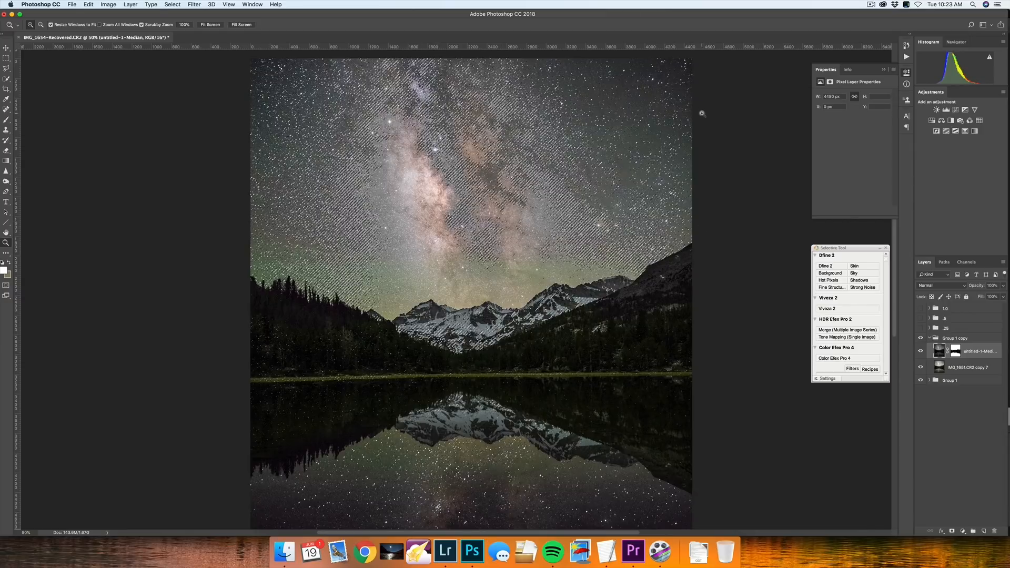
mouse_move(711, 226)
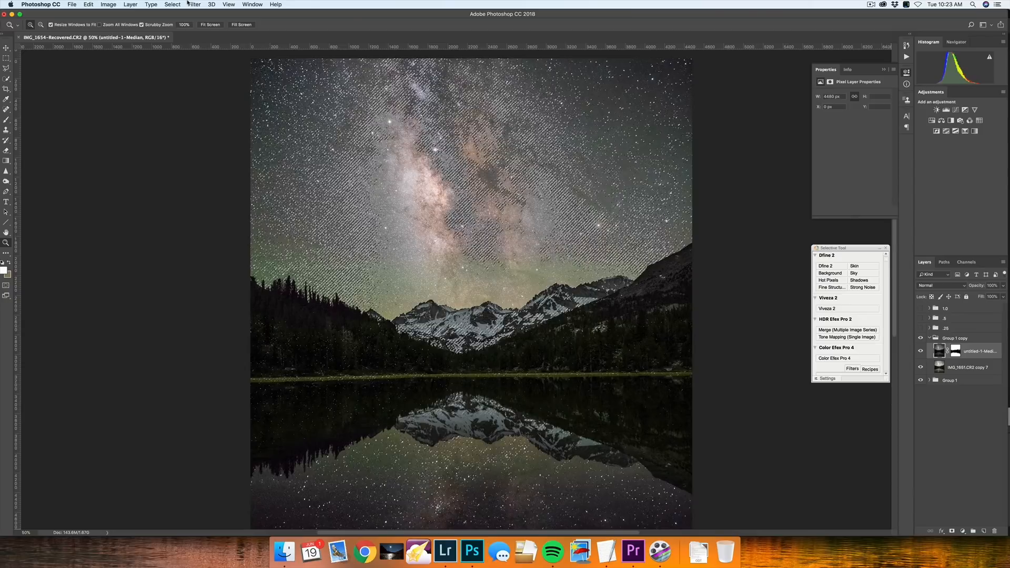
Apply Filter > Other > Minimum with a 0.8-pixel radius to the selected stars
left_click(194, 4)
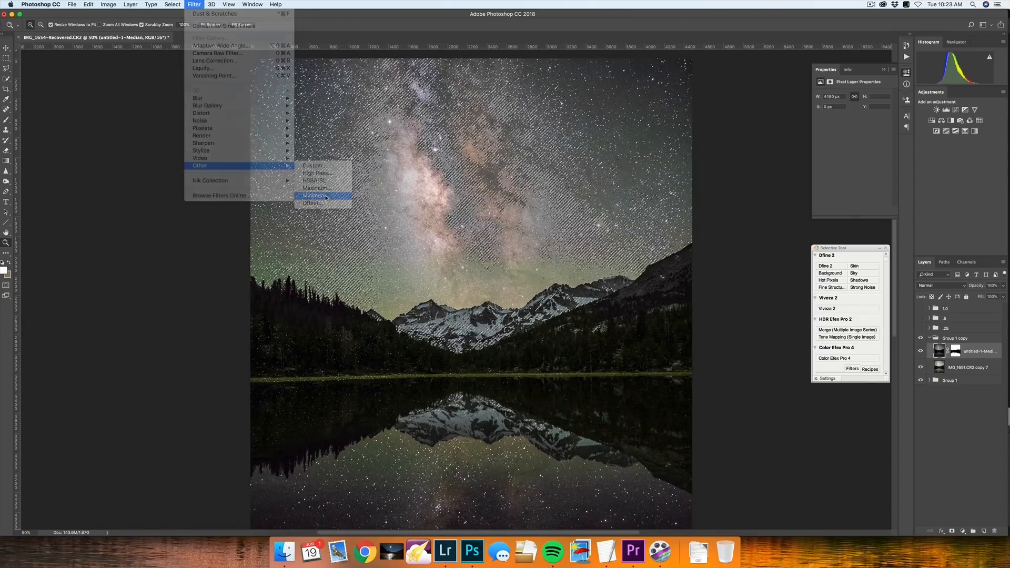
left_click(316, 195)
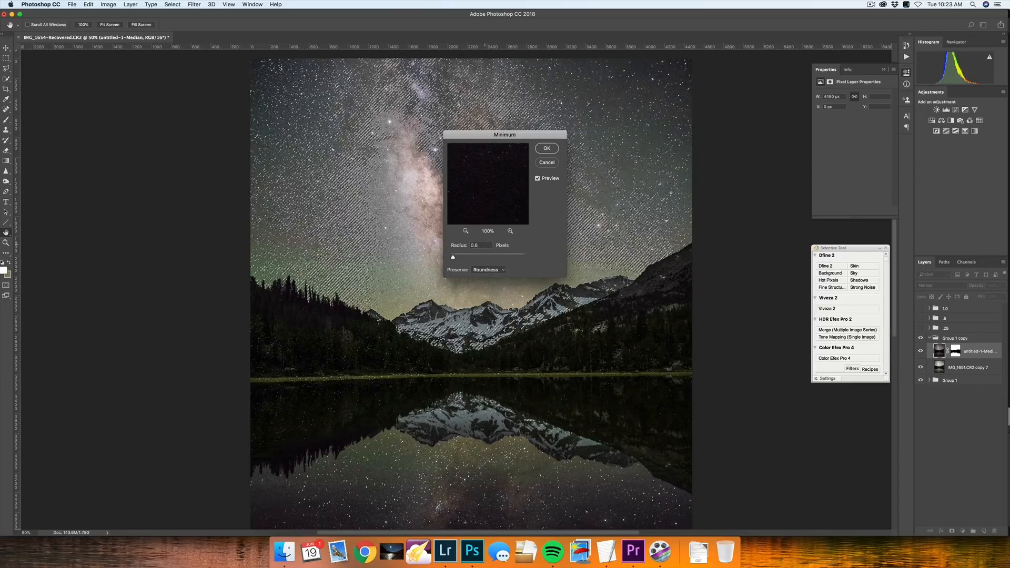
triple_click(480, 244)
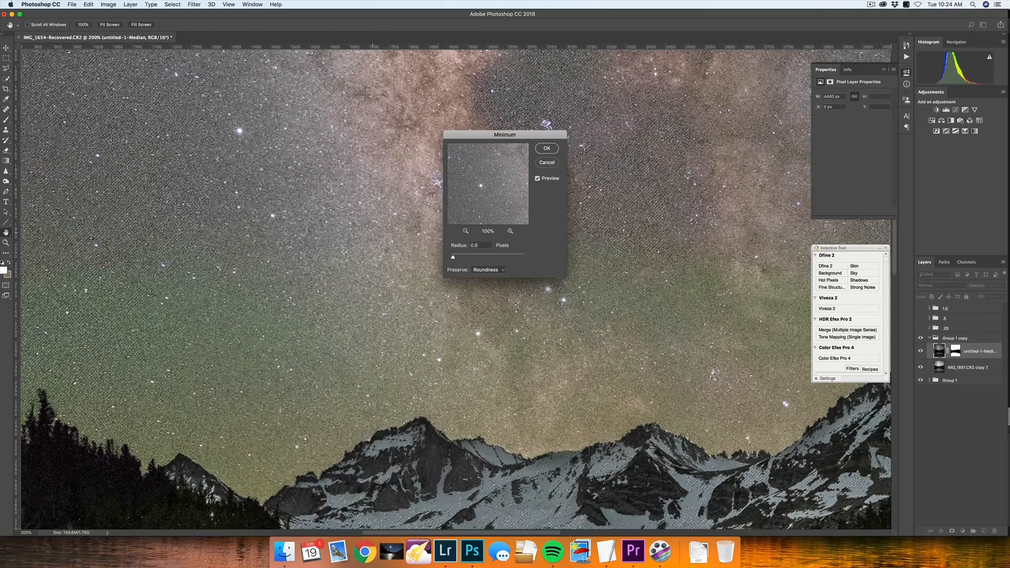
triple_click(478, 244)
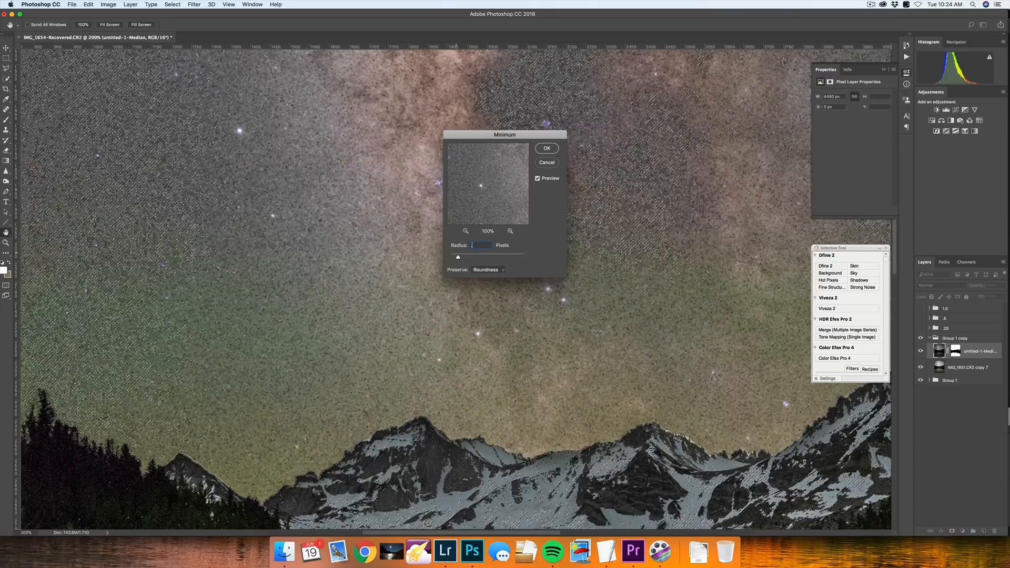
type(".8")
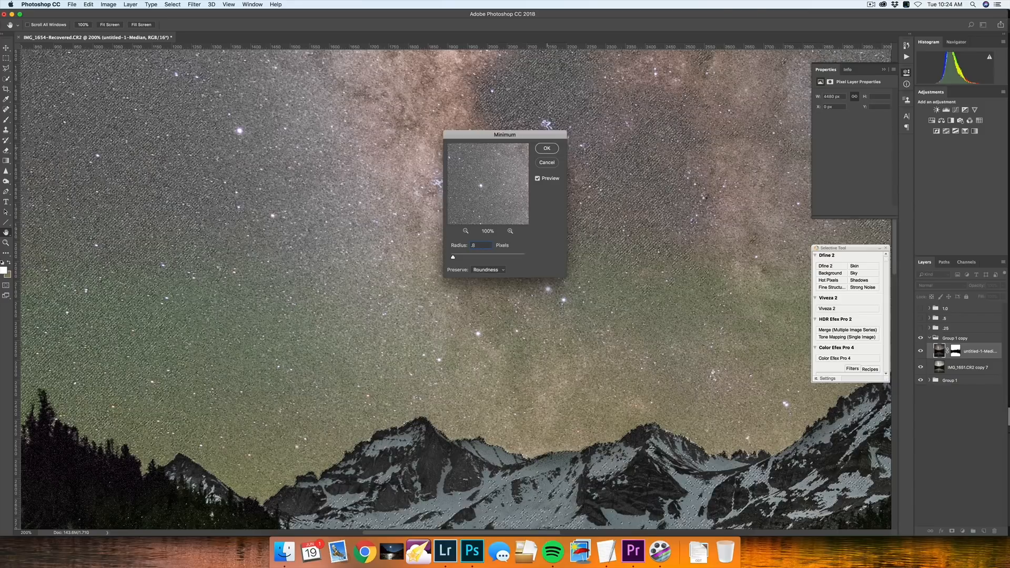
left_click(546, 149)
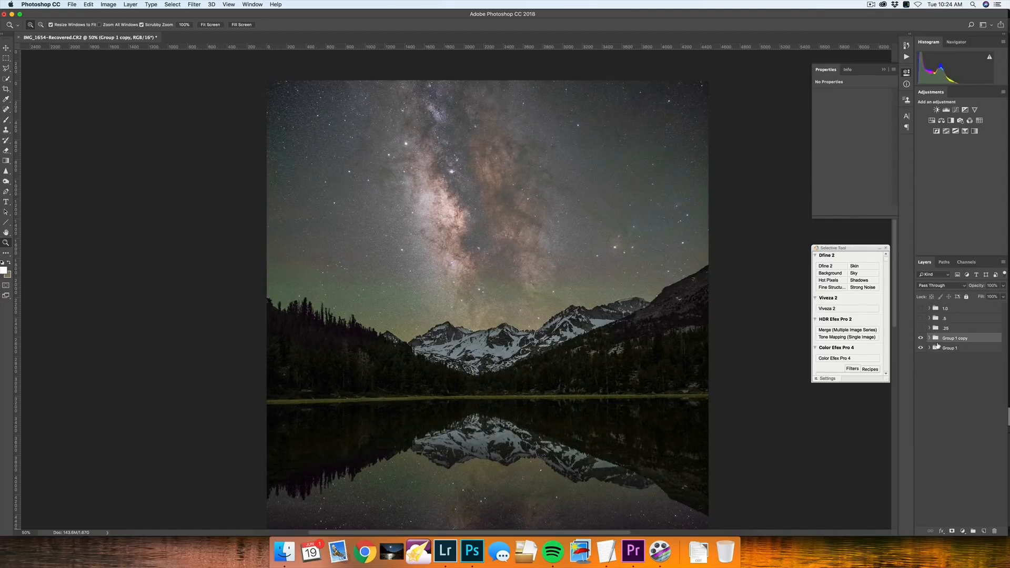
Toggle Group 1 copy's visibility to compare star reduction, leaving it on
left_click(920, 338)
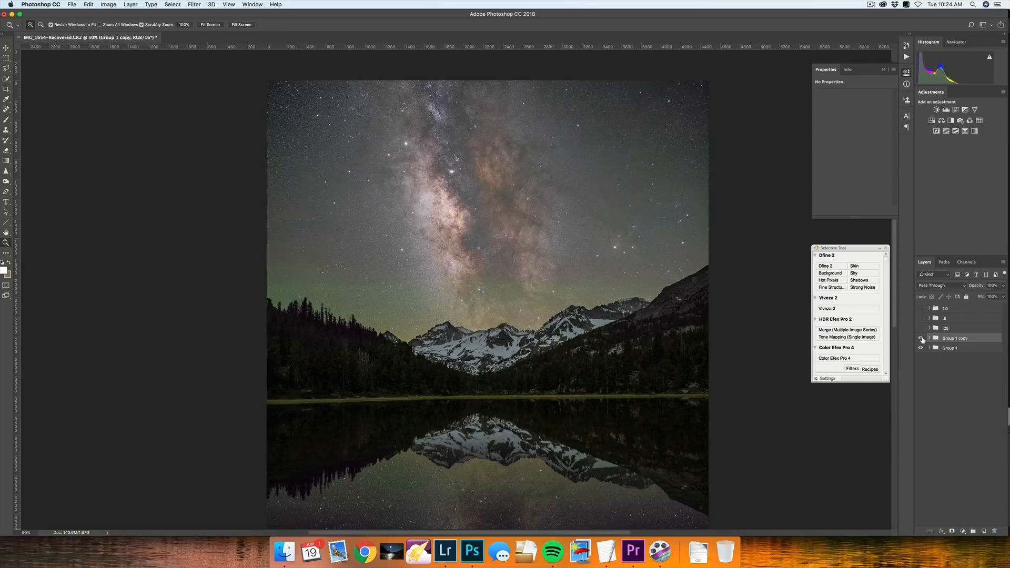
left_click(920, 338)
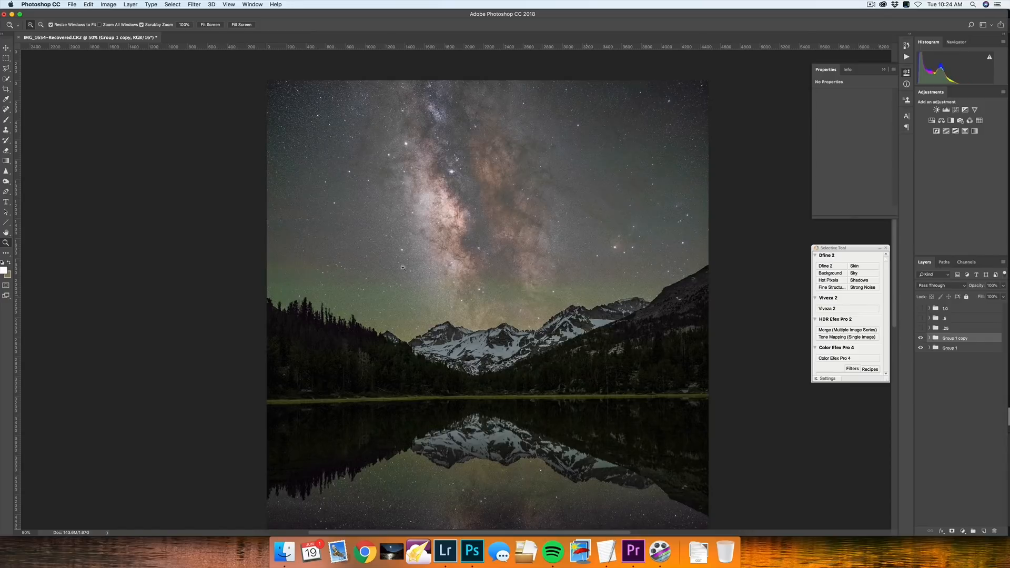
mouse_move(708, 123)
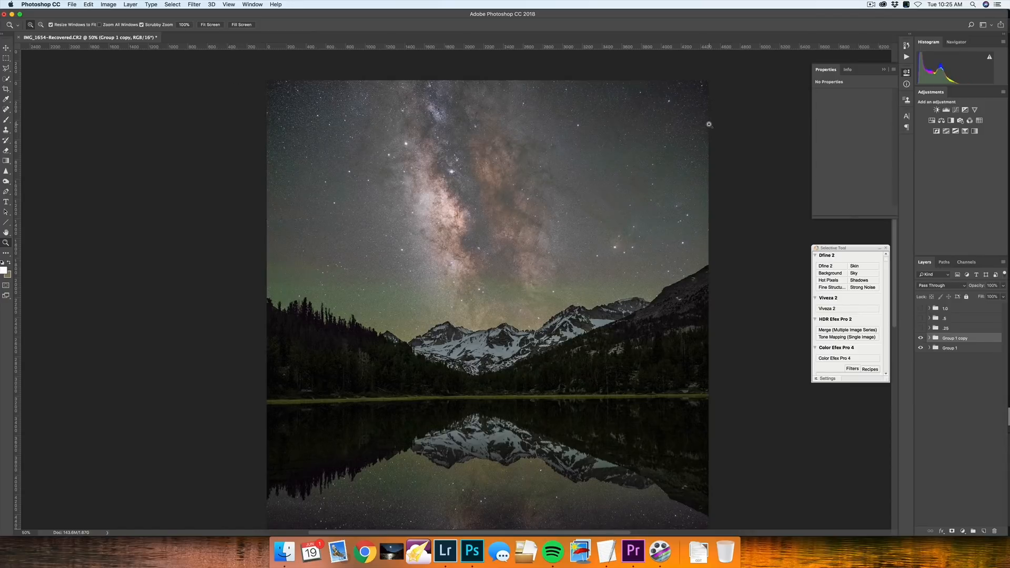
mouse_move(491, 264)
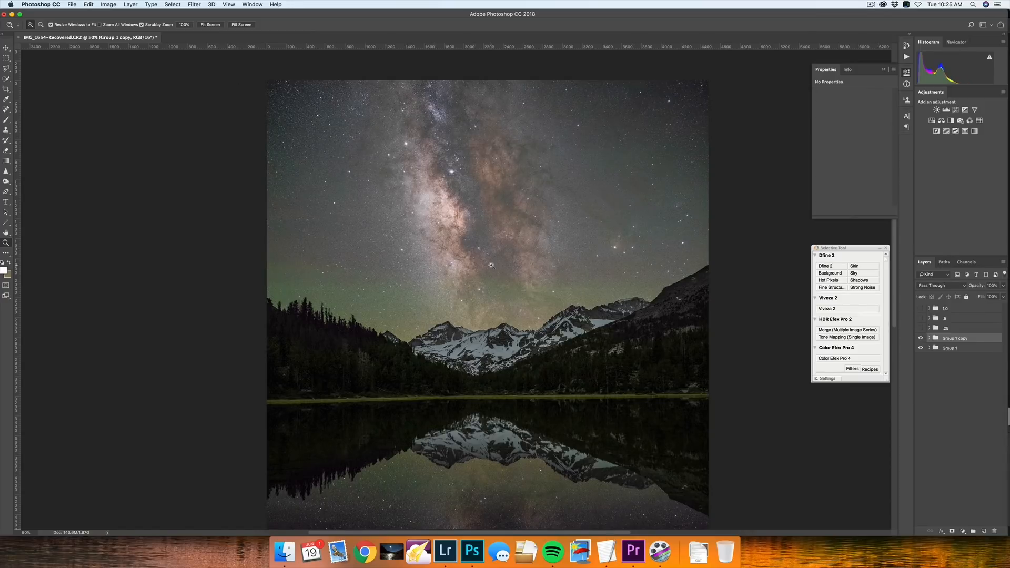
mouse_move(538, 162)
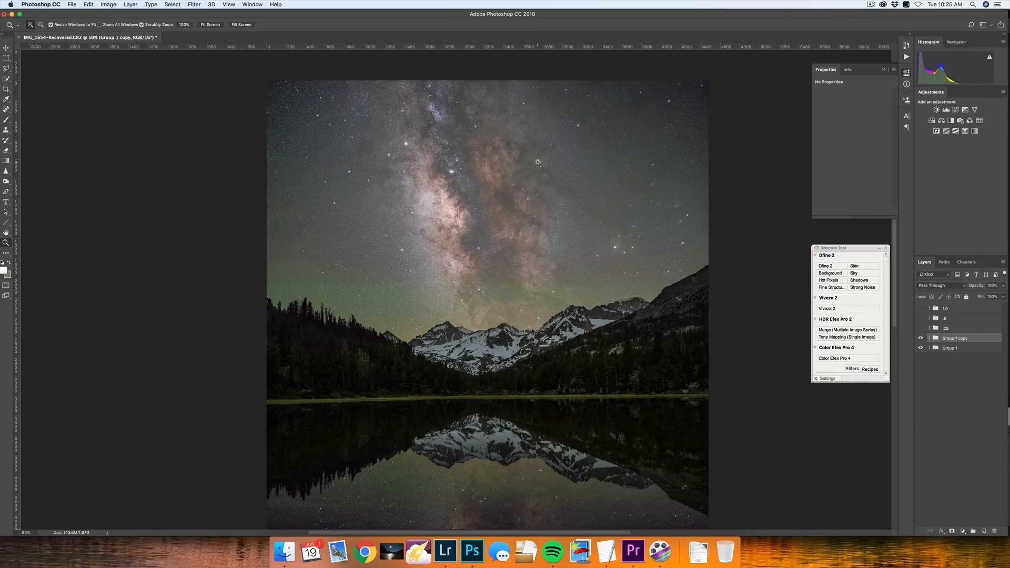
left_click(920, 338)
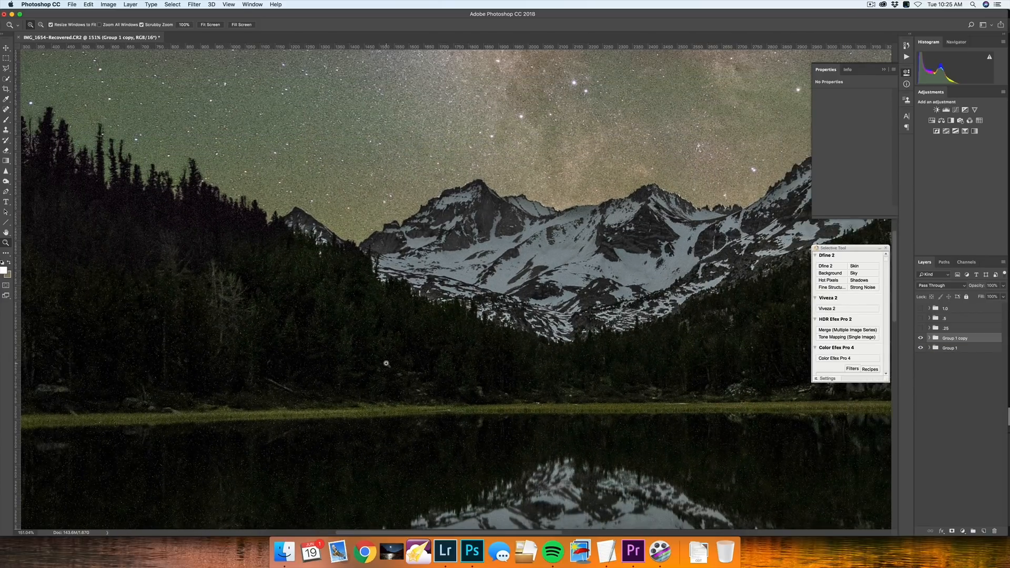
mouse_move(266, 371)
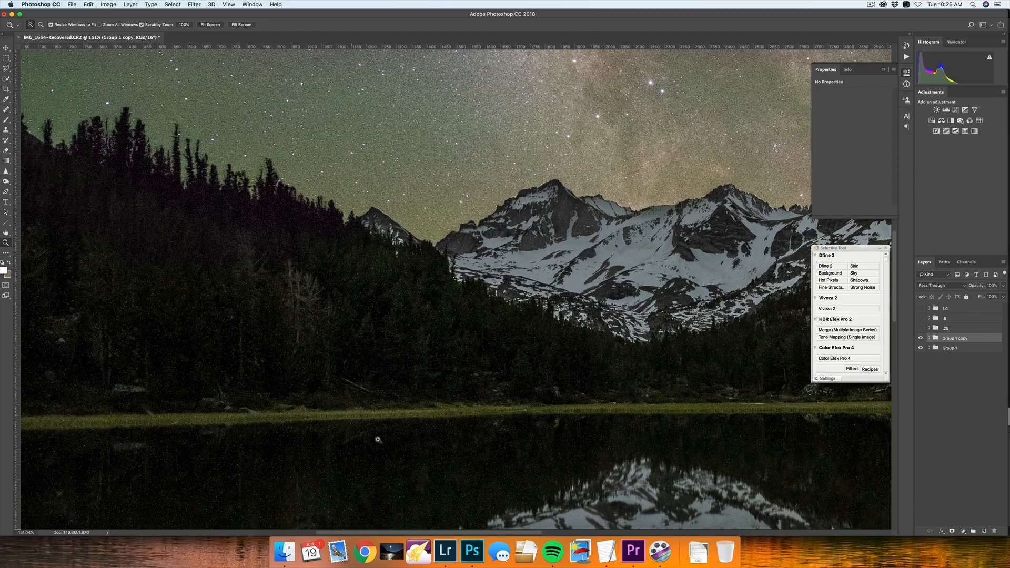
Apply Dust & Scratches (radius 1, threshold 15) to the IMG_1651.CR2 copy 7 layer
left_click(929, 338)
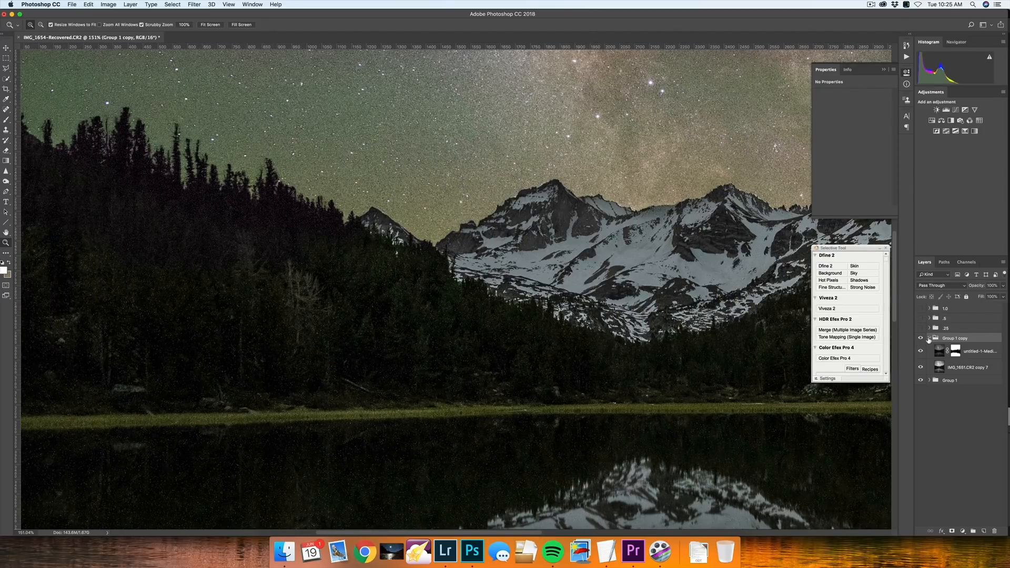
left_click(959, 367)
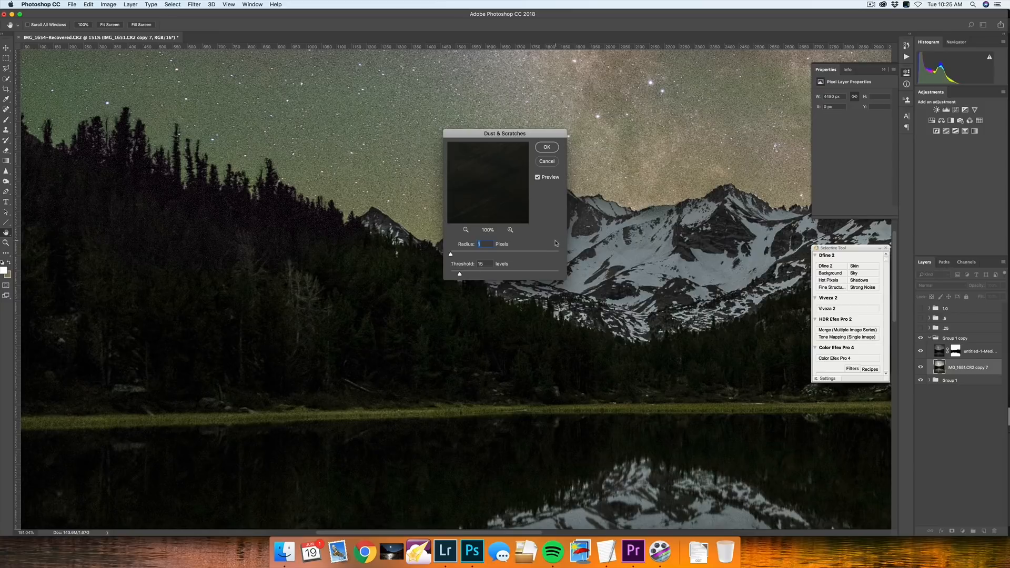
mouse_move(485, 260)
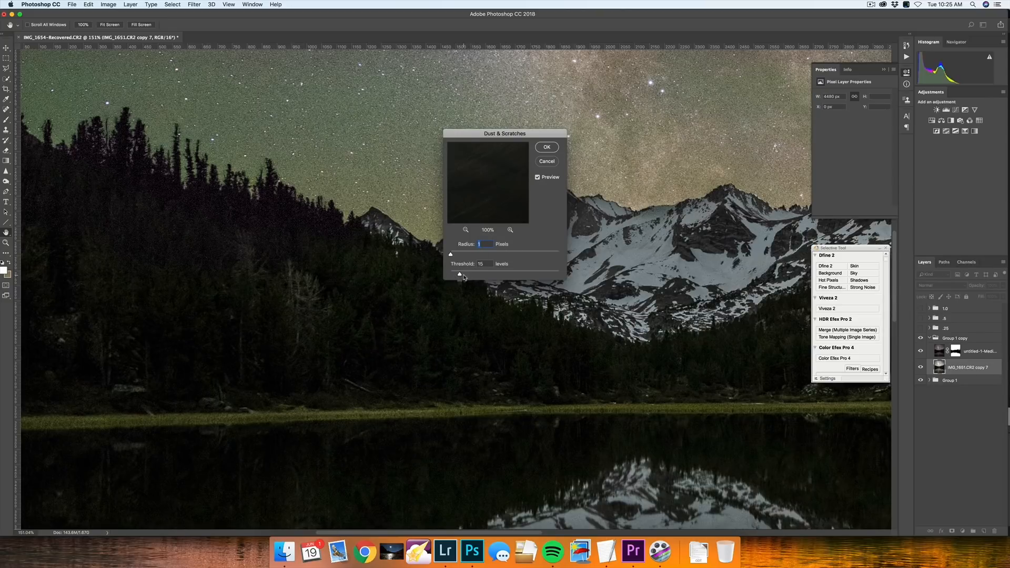
mouse_move(478, 282)
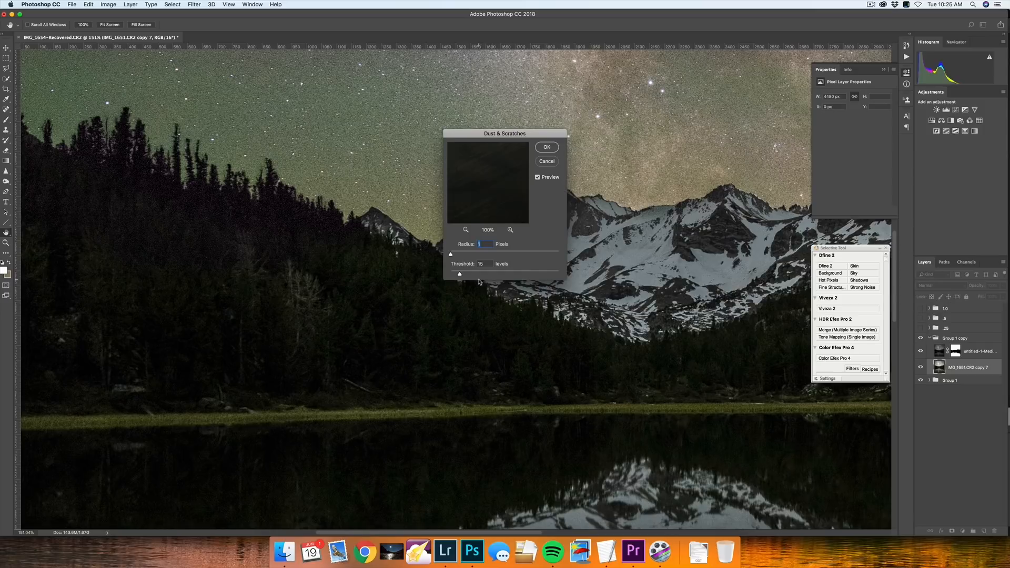
mouse_move(466, 257)
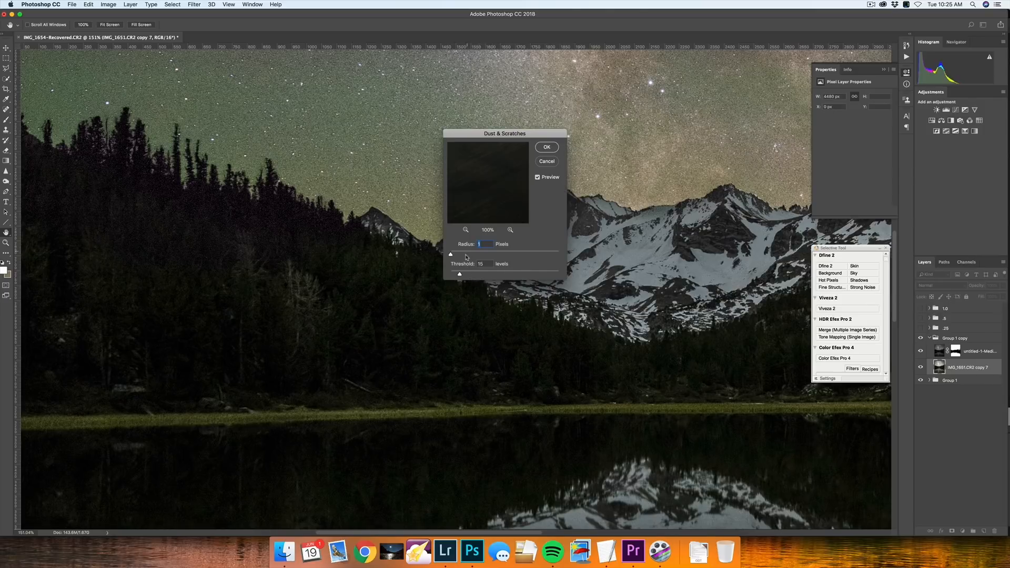
left_click(545, 147)
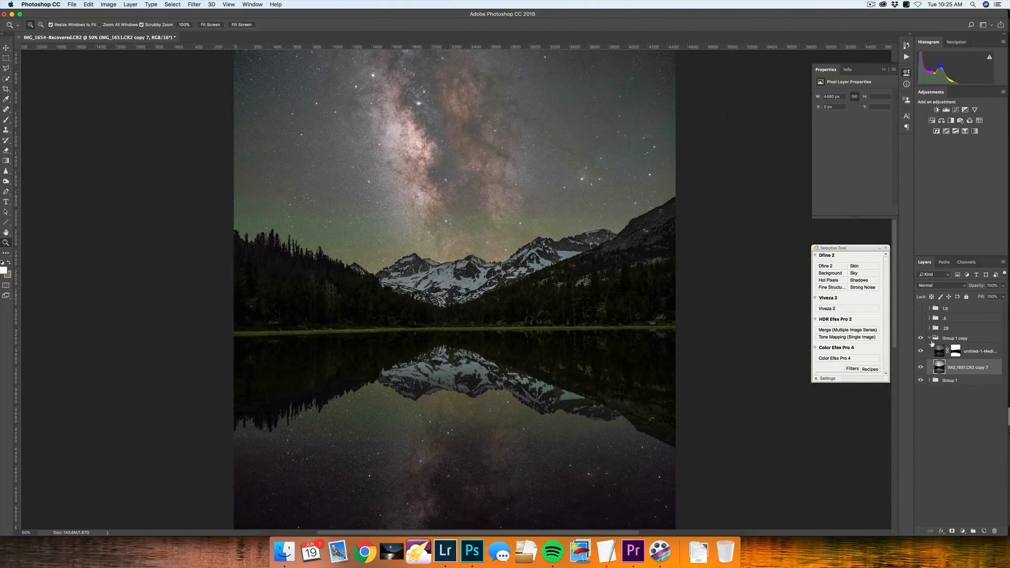
Toggle Group 1 copy on and off to compare, then expand it and target untitled-1-Median
left_click(955, 338)
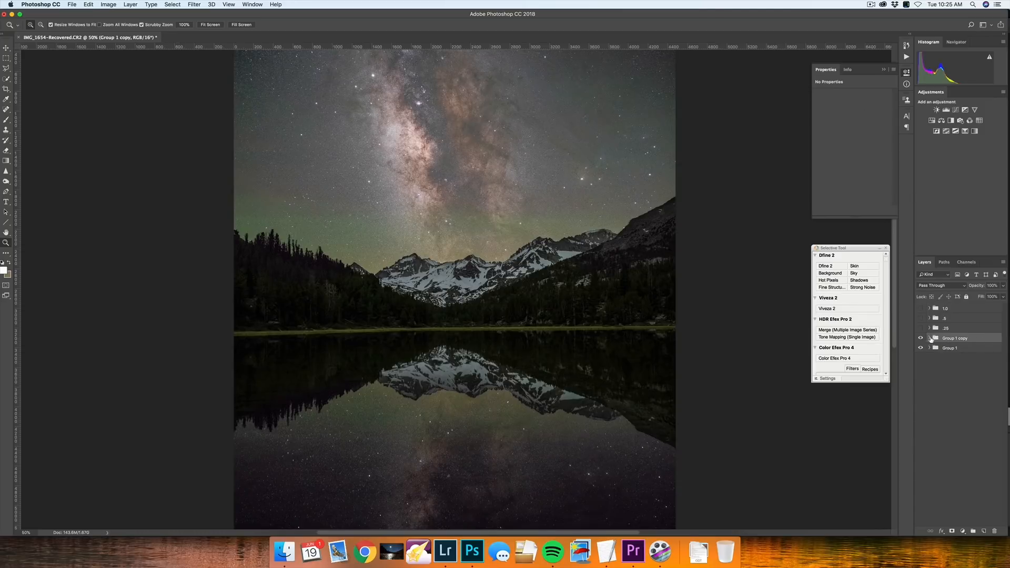
left_click(920, 338)
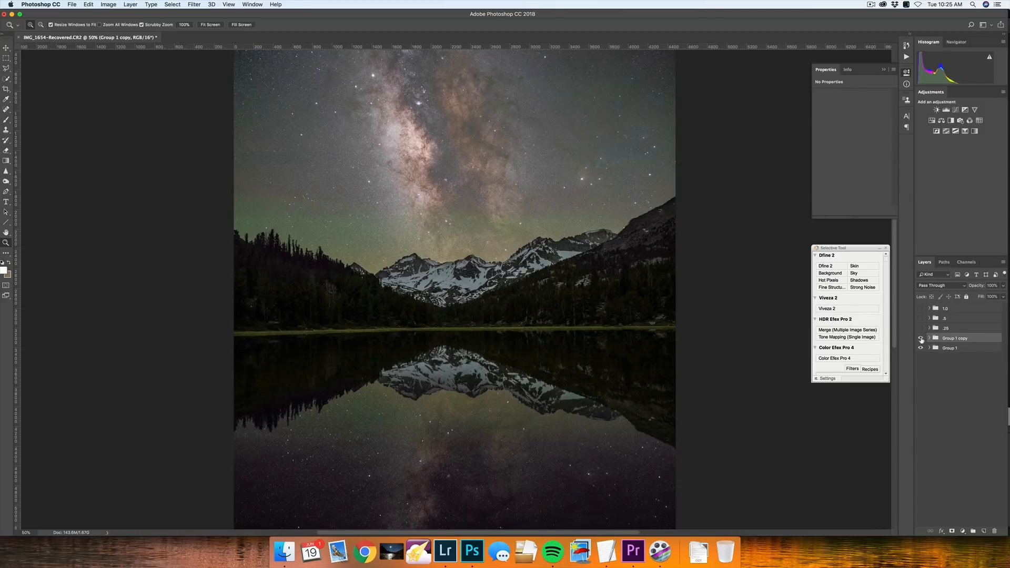
left_click(920, 339)
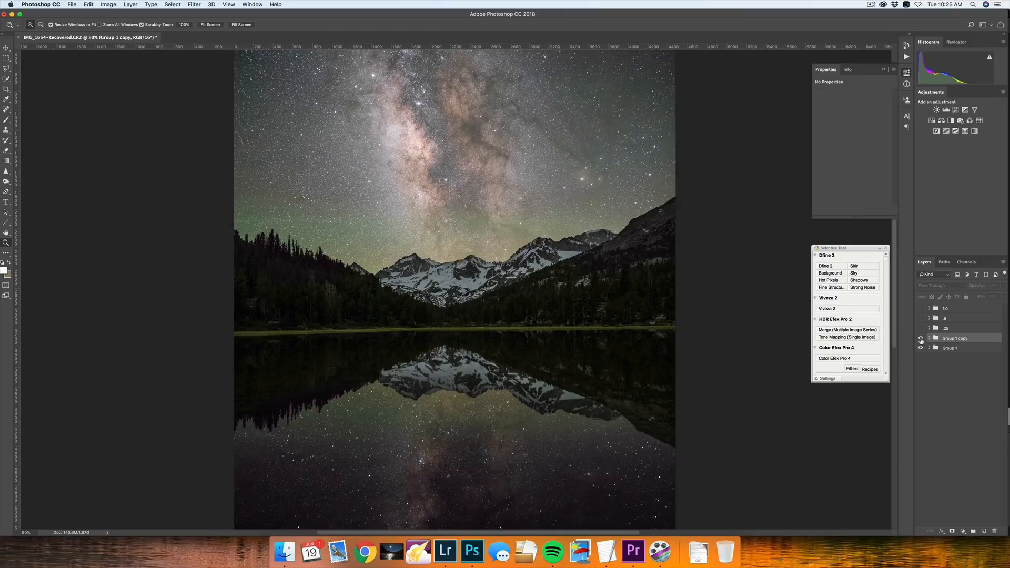
left_click(920, 339)
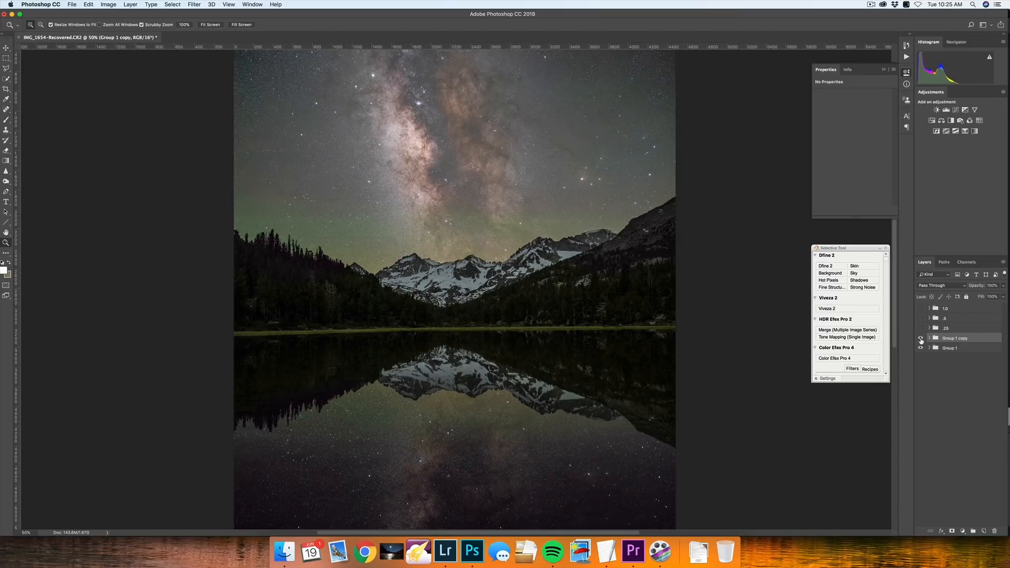
left_click(920, 339)
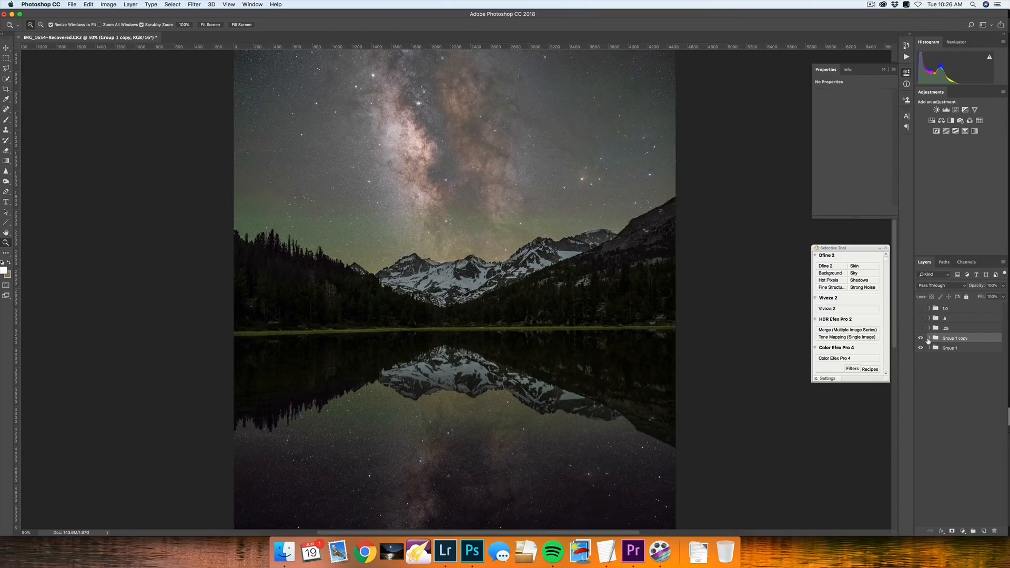
left_click(928, 338)
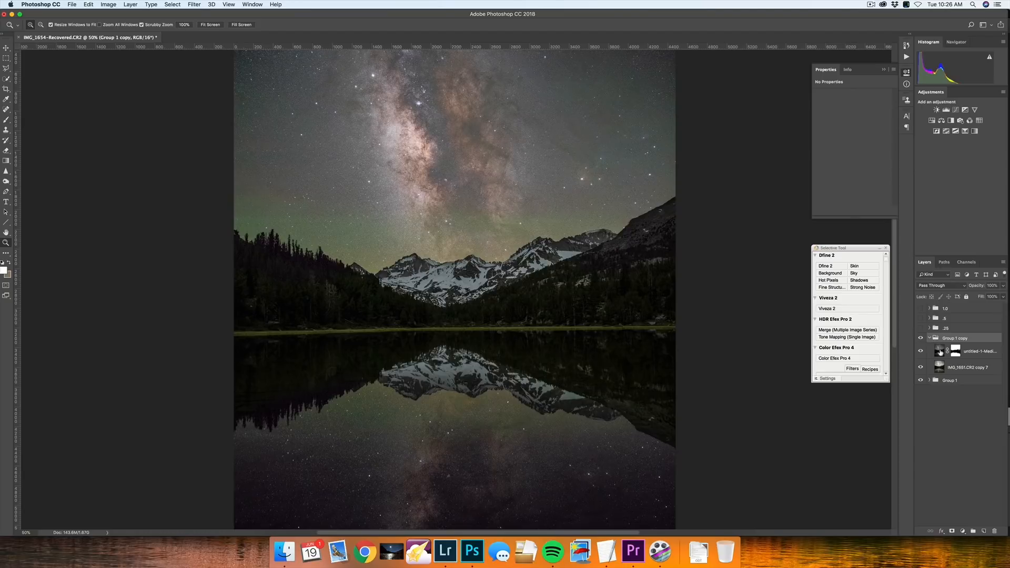
left_click(974, 351)
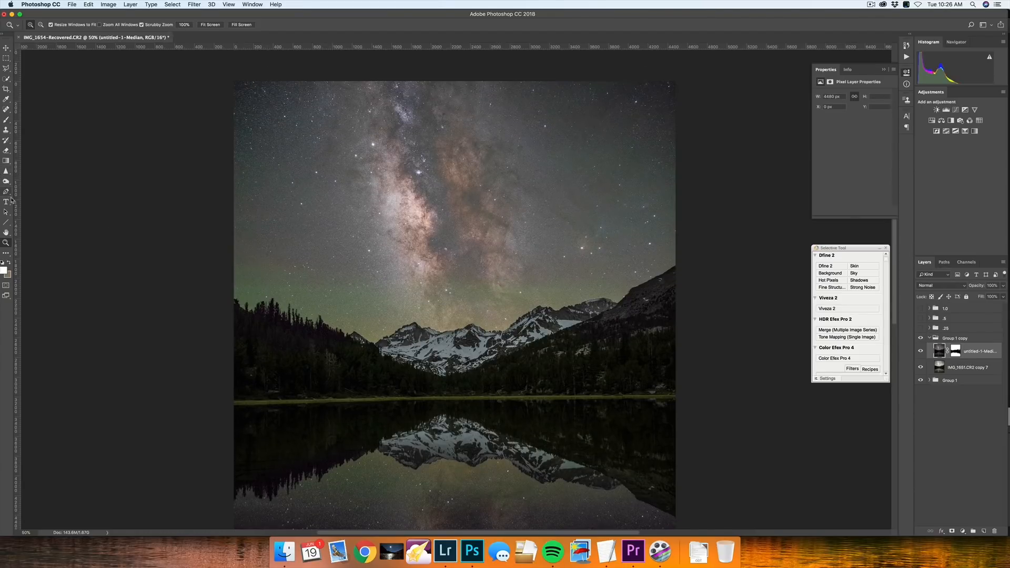
Dodge the sky and lake reflection with Shadows at 3% exposure, then Highlights at 4%
left_click(6, 180)
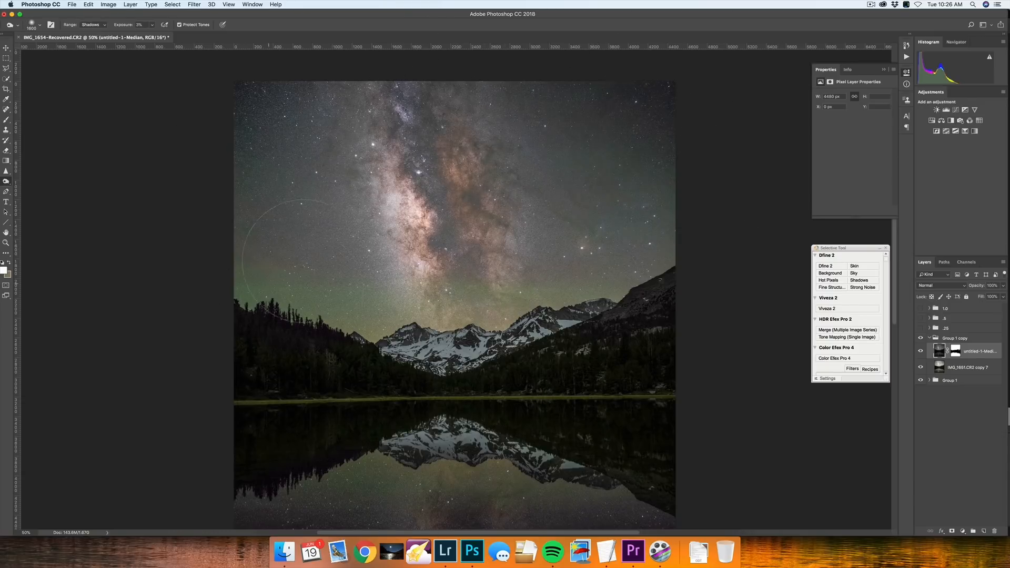
mouse_move(321, 100)
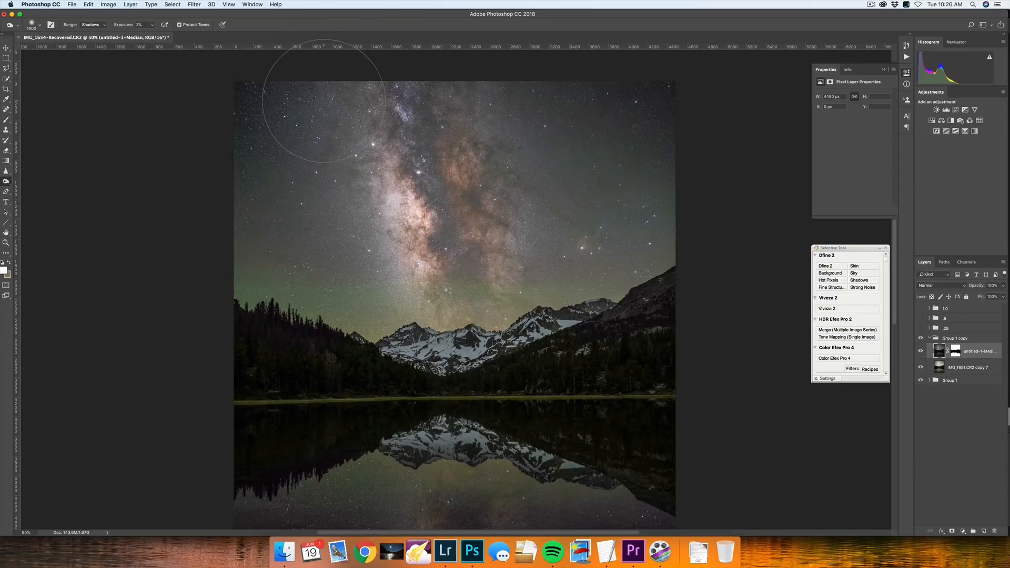
mouse_move(583, 100)
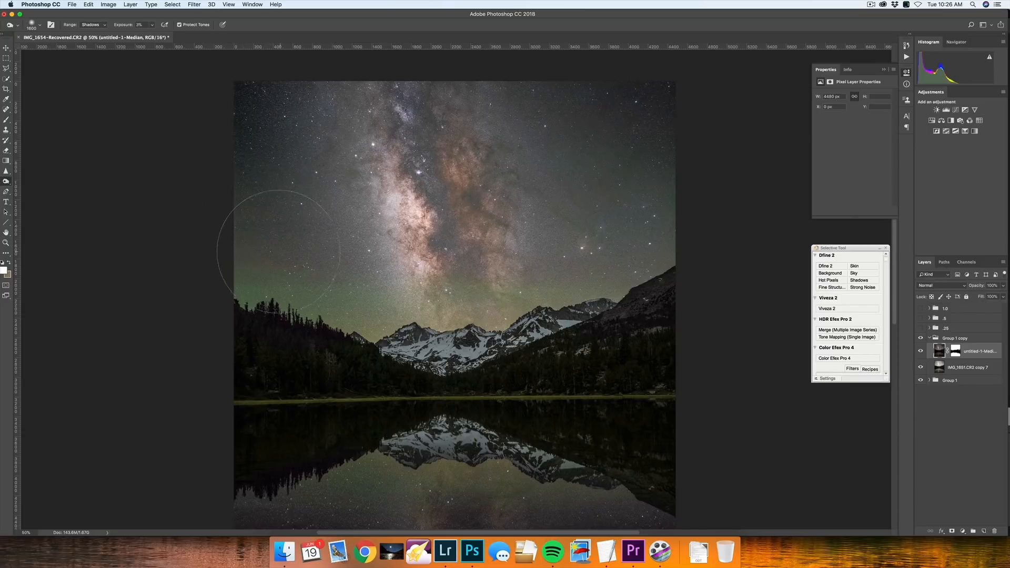
mouse_move(606, 226)
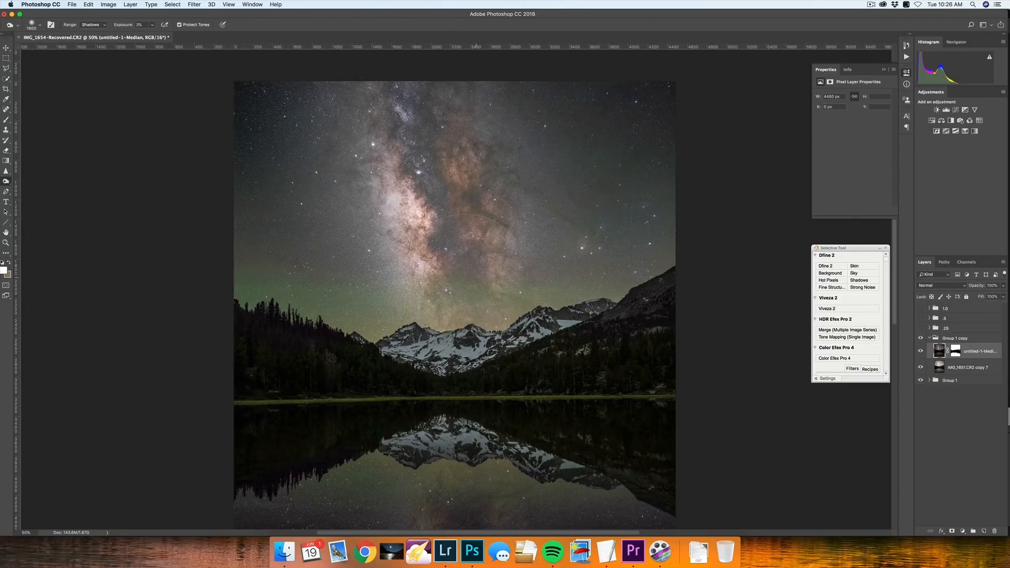
mouse_move(186, 123)
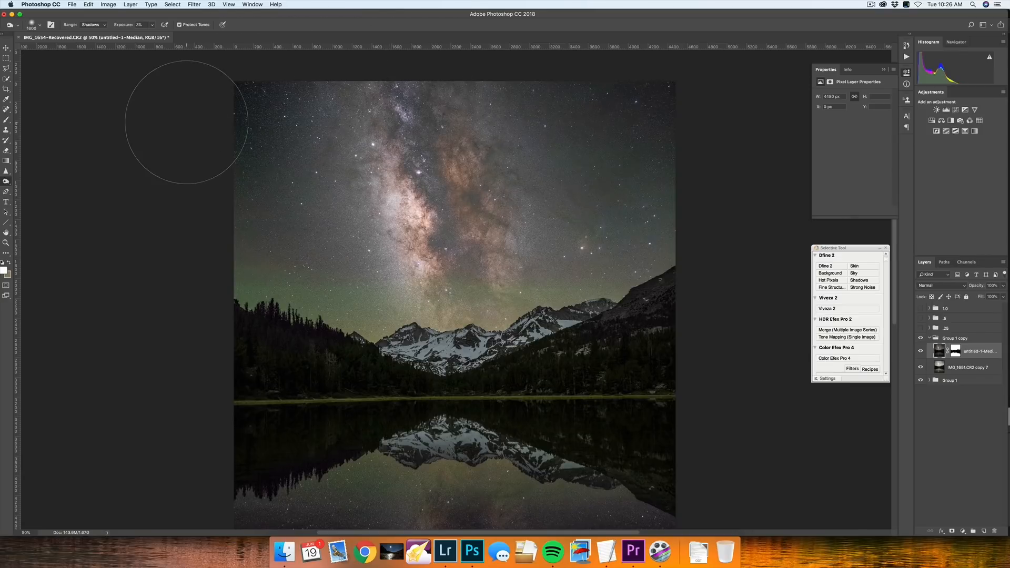
scroll("down", 3)
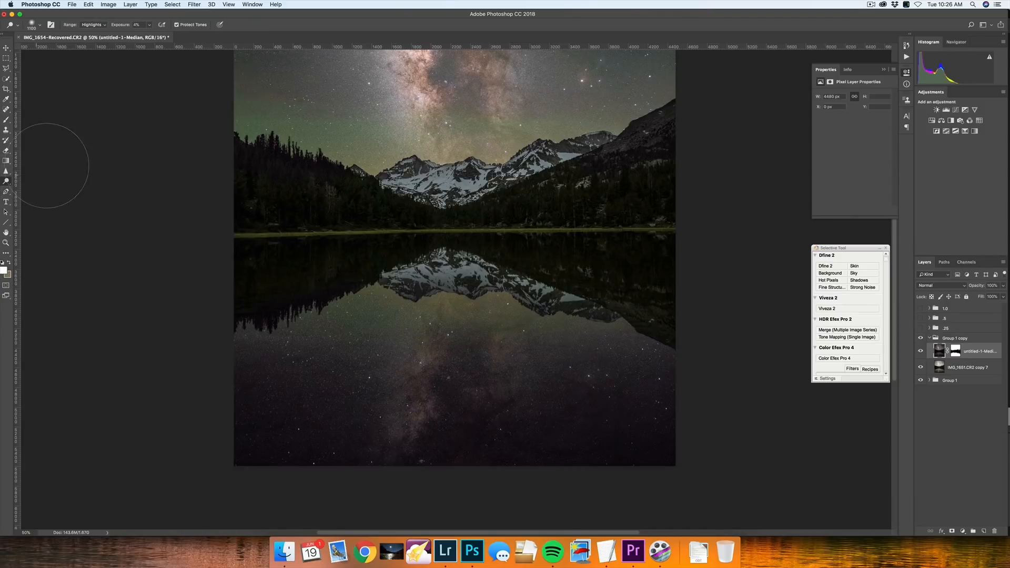
mouse_move(507, 376)
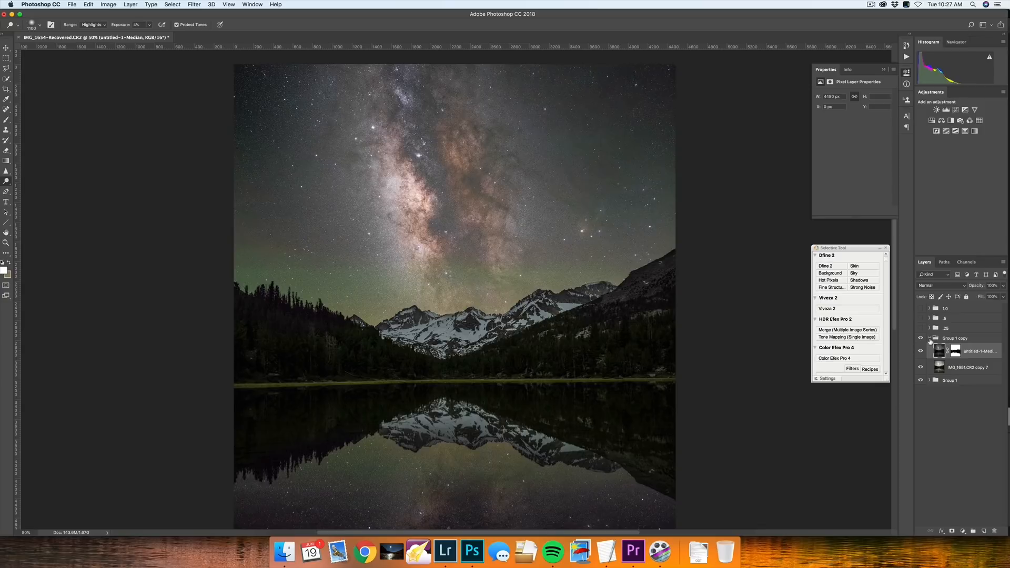
Collapse and hide Group 1 copy, then toggle the .25, .5 and 1.0 groups' visibility
left_click(929, 338)
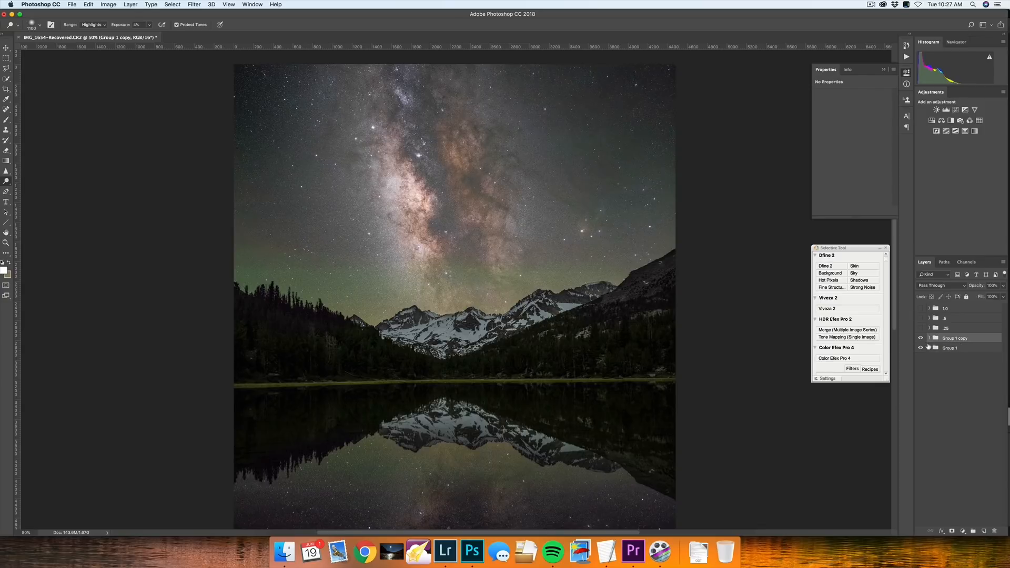
left_click(921, 338)
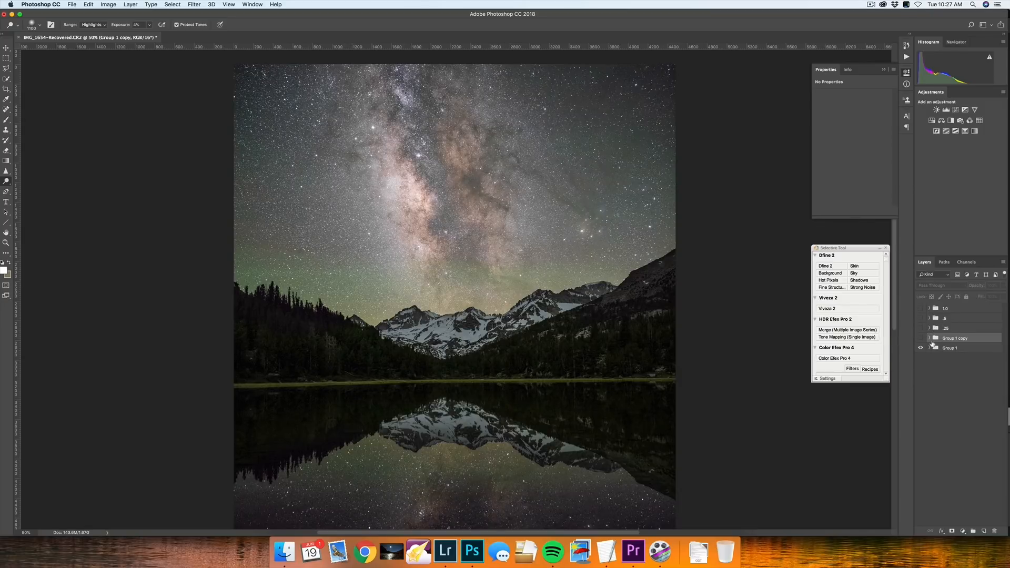
left_click(920, 329)
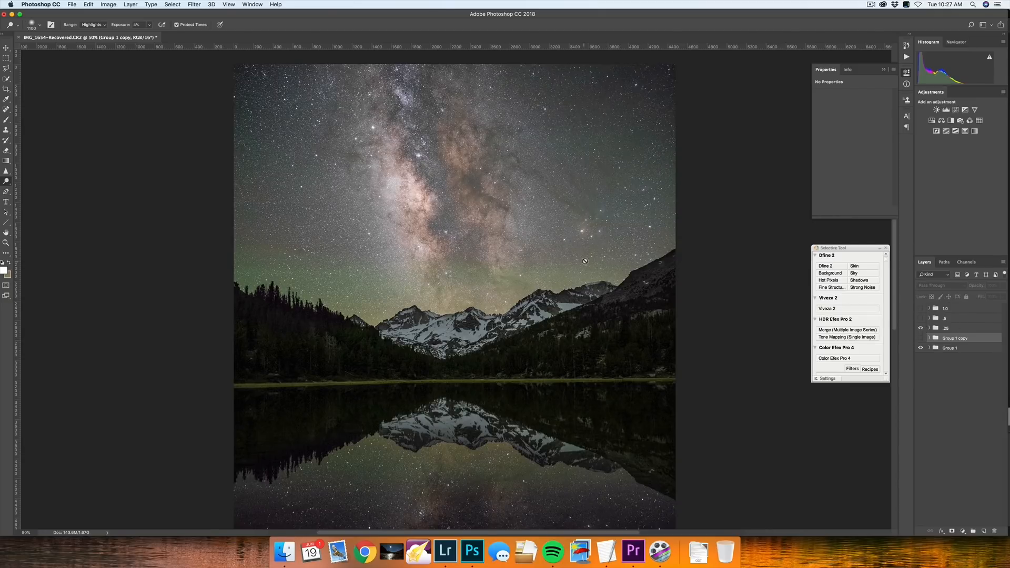
left_click(919, 318)
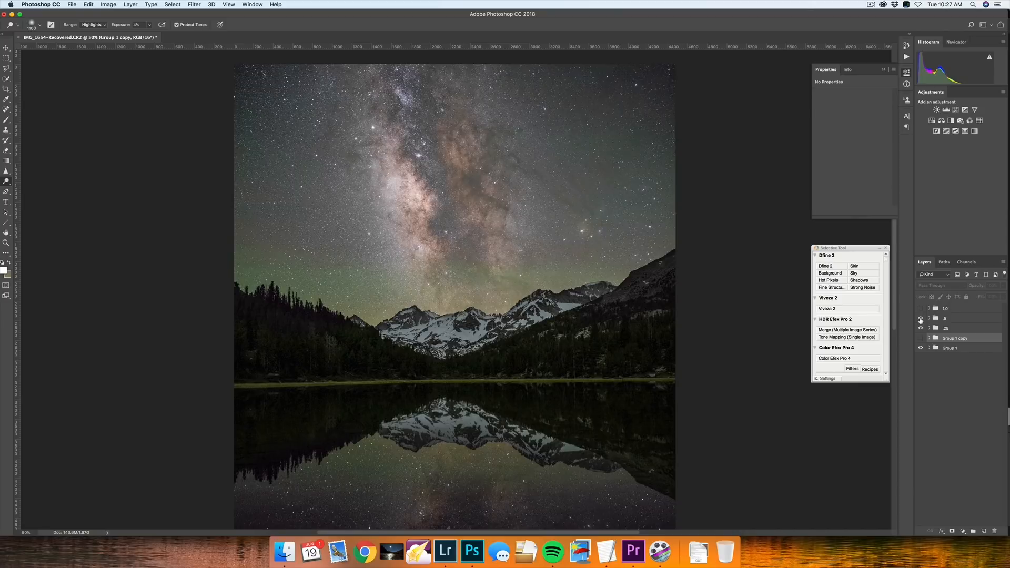
left_click(920, 318)
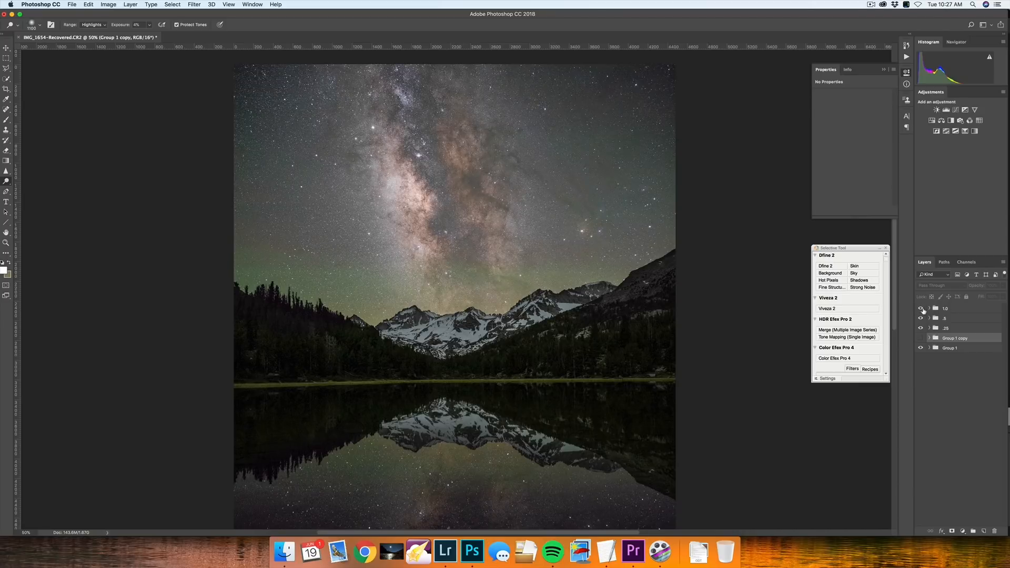
left_click(919, 328)
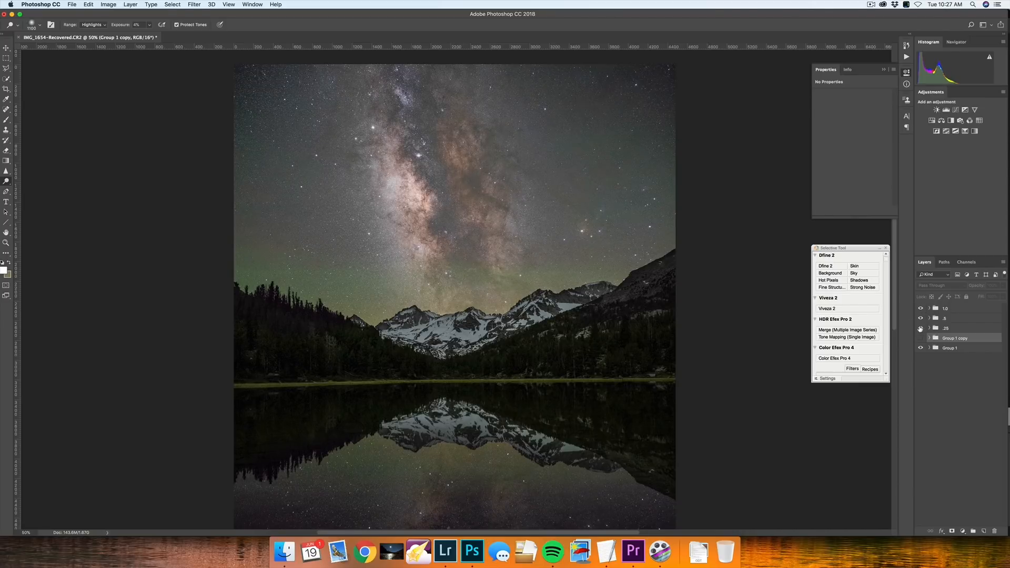
left_click(920, 337)
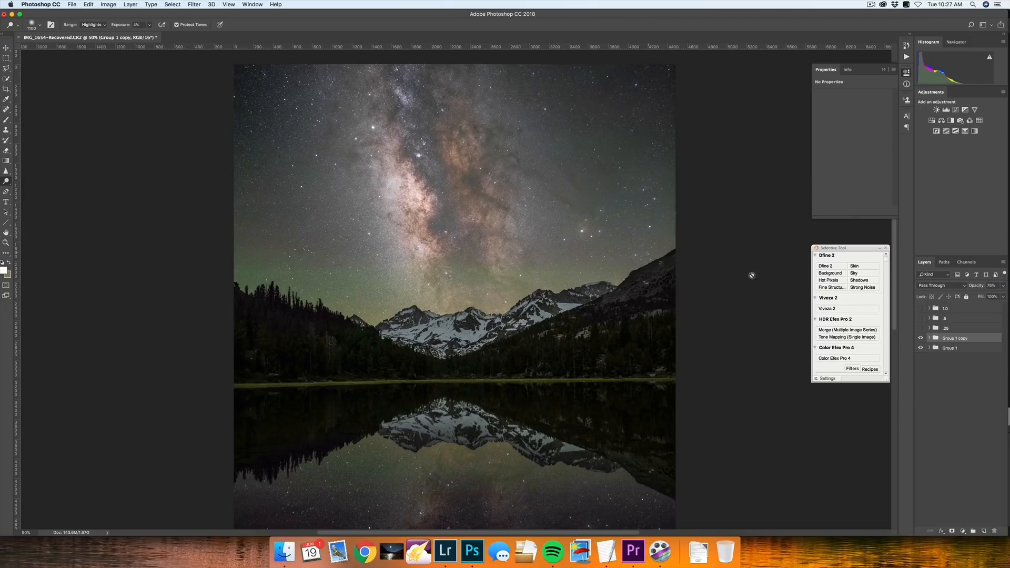
left_click(920, 339)
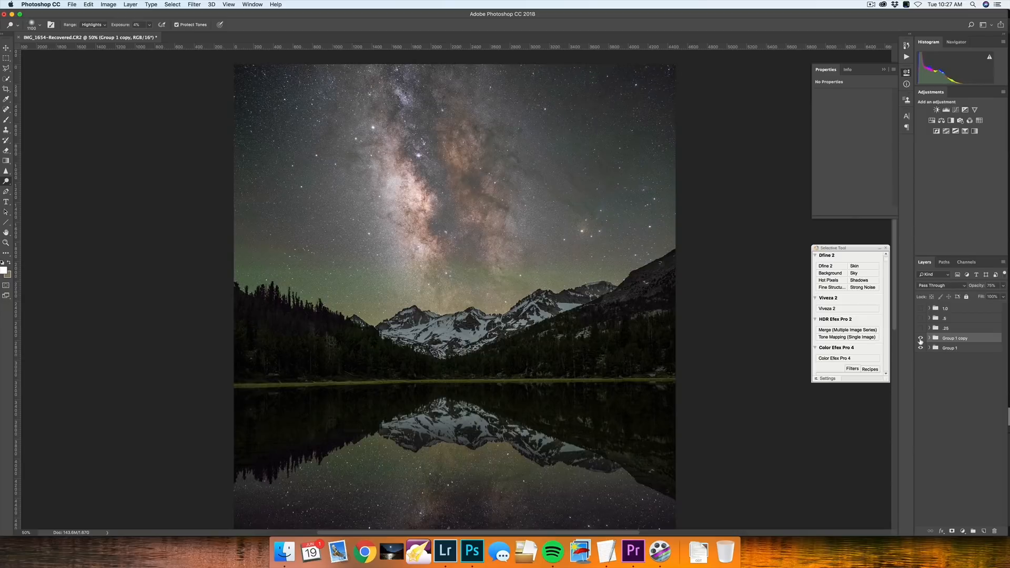
left_click(920, 338)
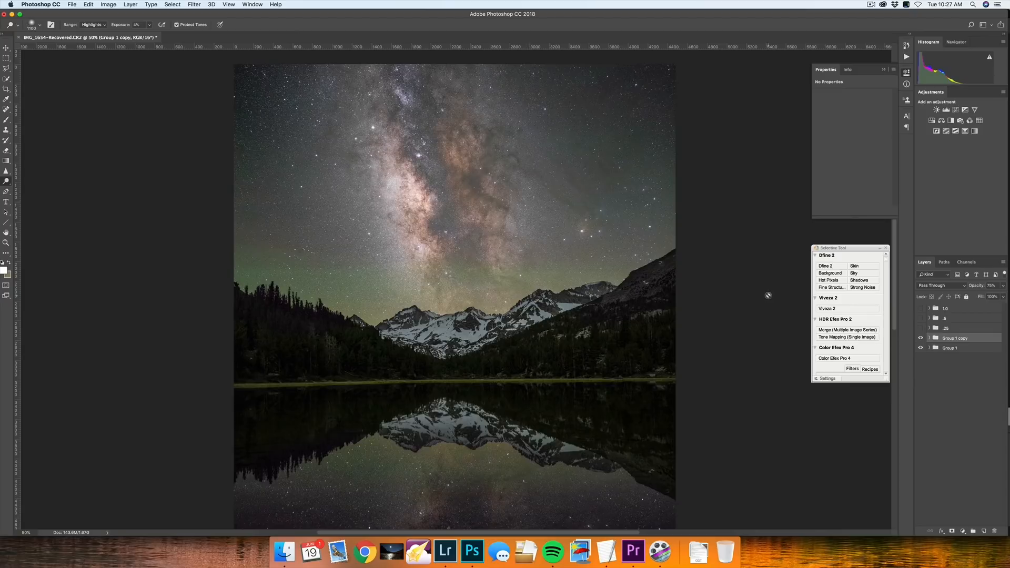
mouse_move(726, 285)
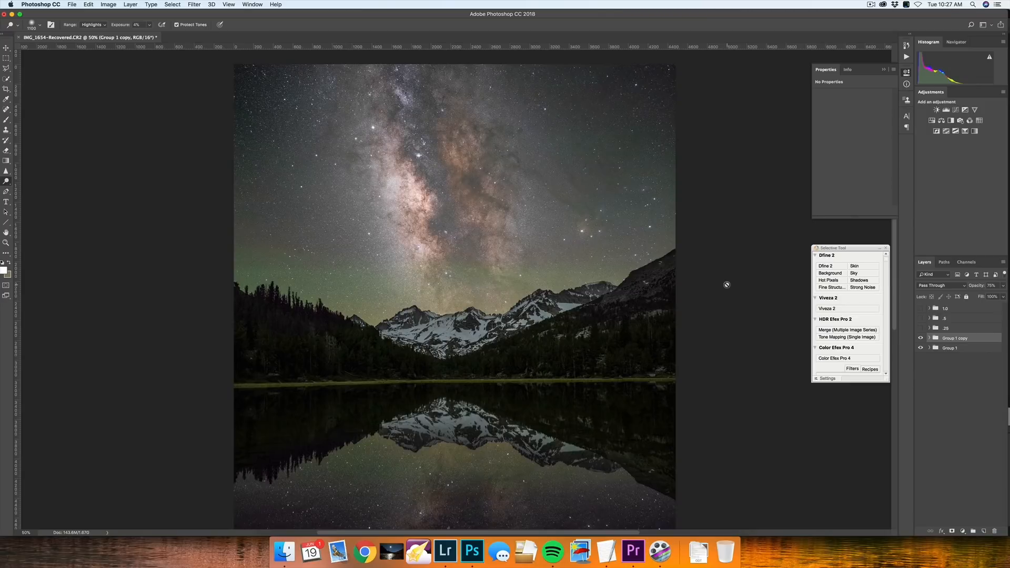
mouse_move(468, 286)
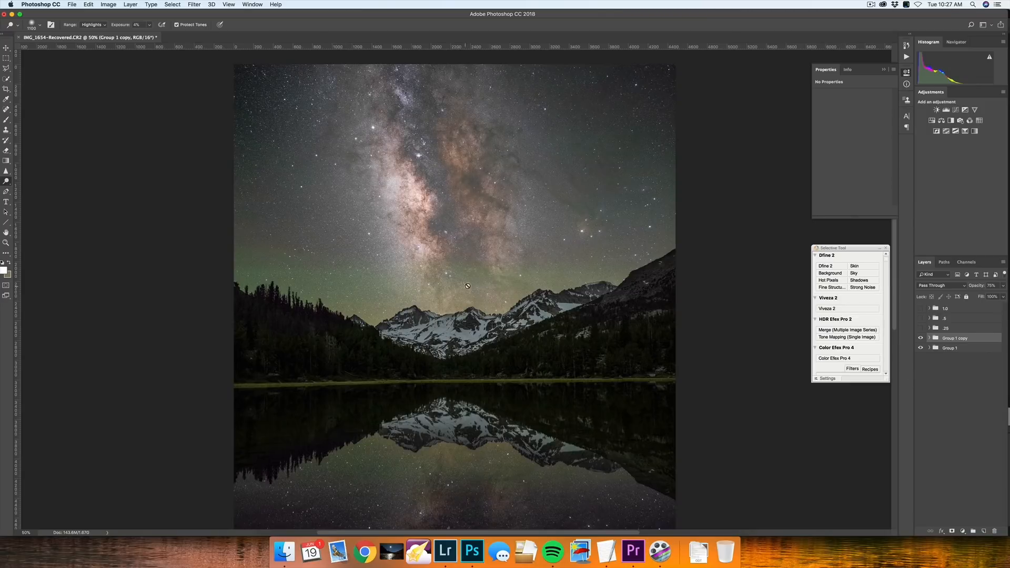
mouse_move(507, 287)
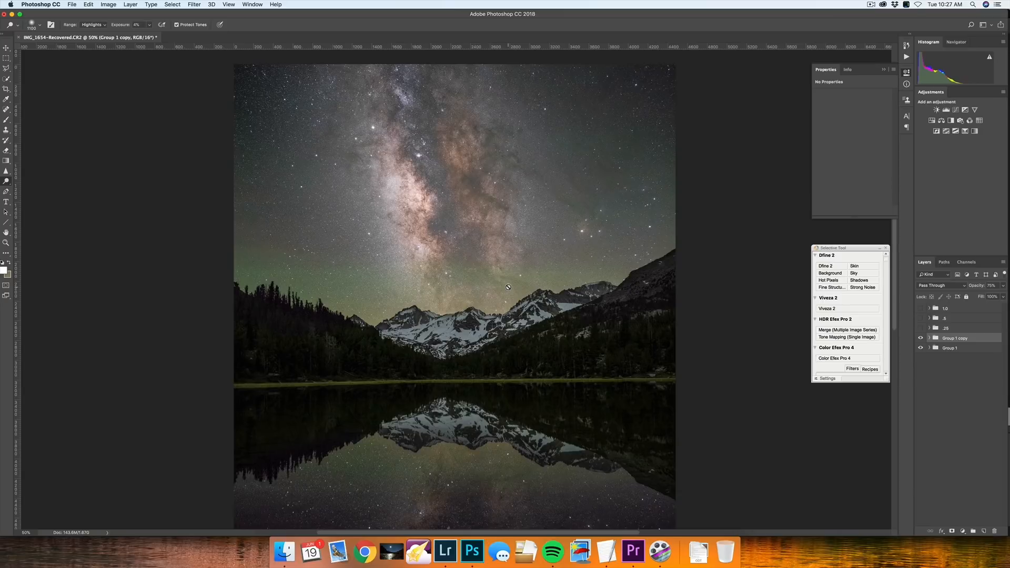